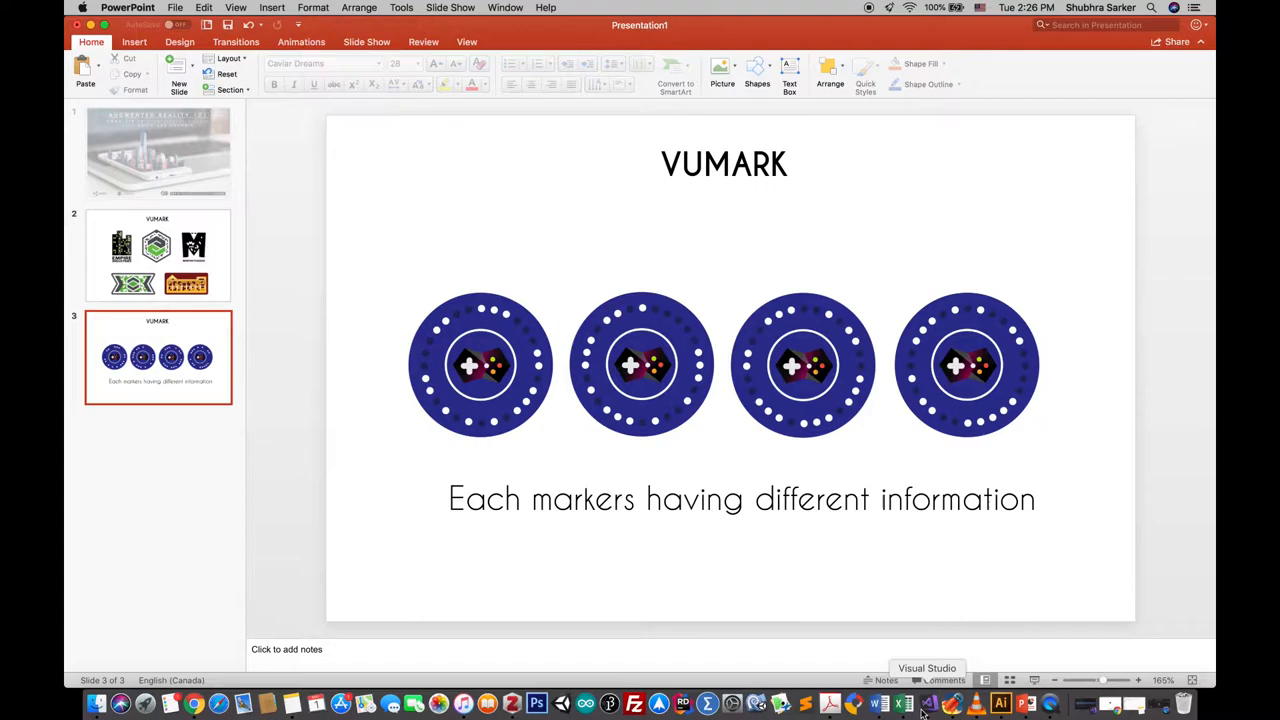
mouse_move(956, 708)
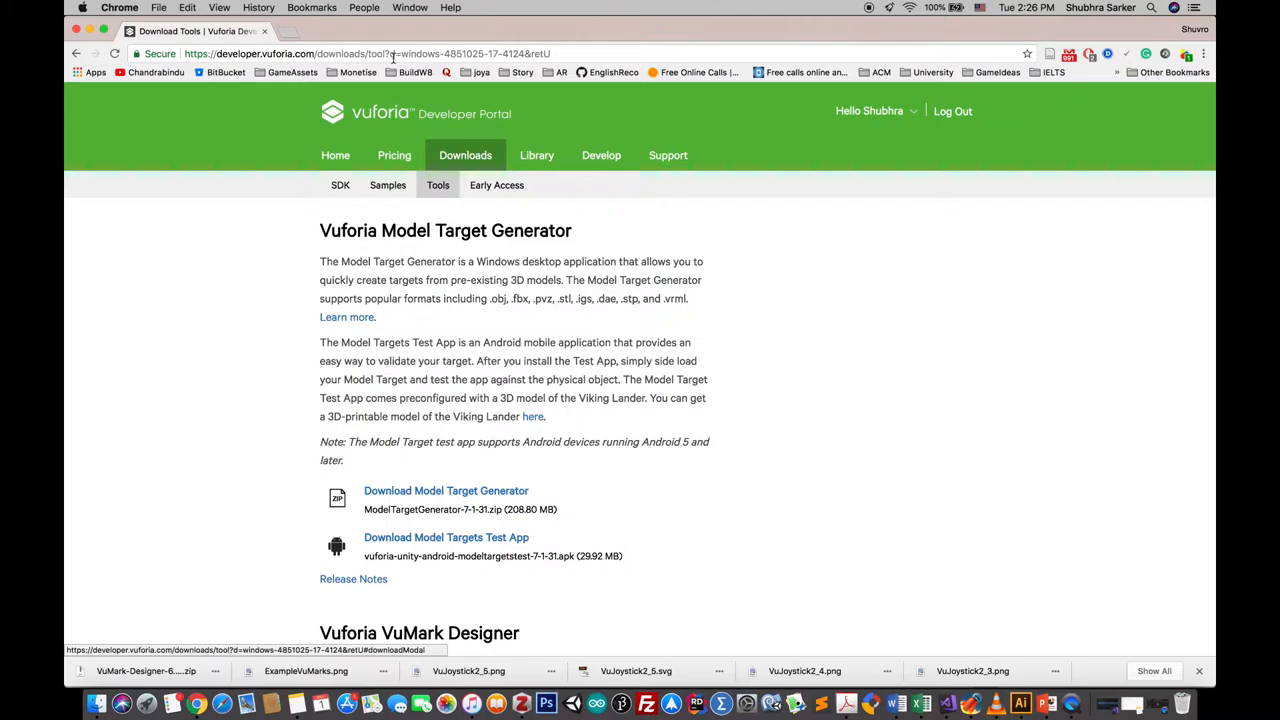
Step: Open the downloaded VuMark Designer 6.0.112 zip from Chrome's download bar
scroll(down, 3)
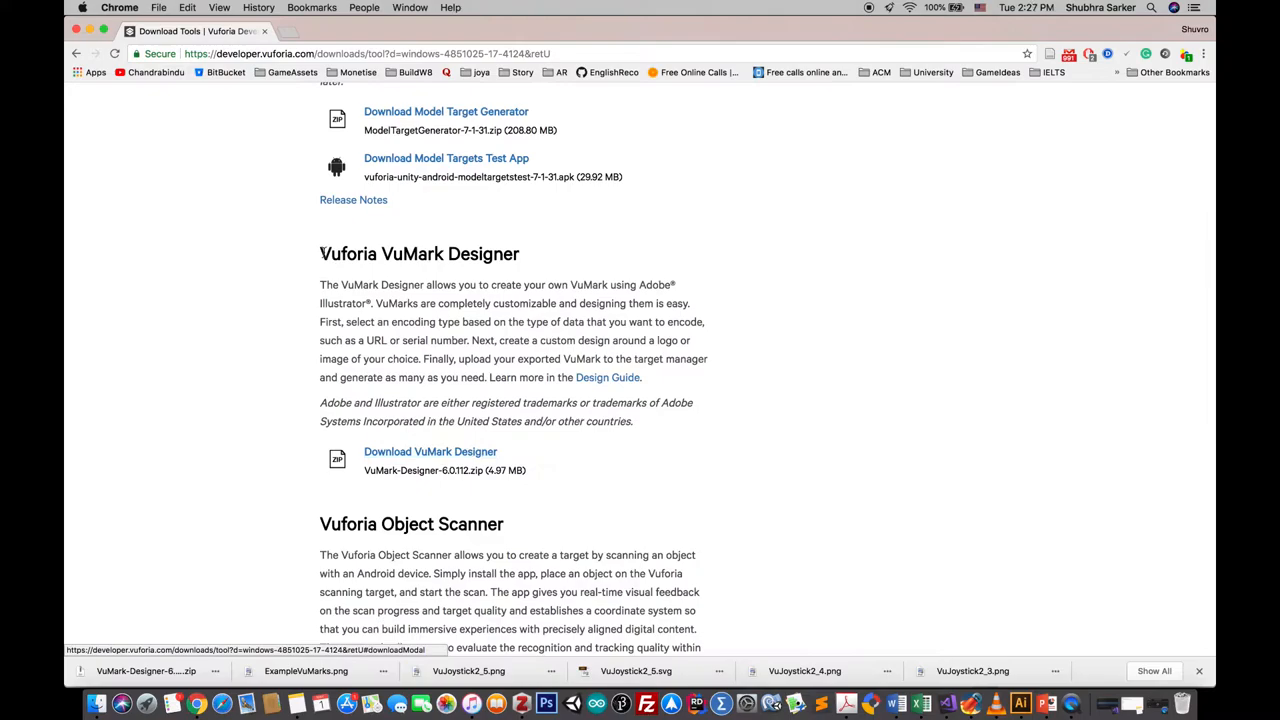
double_click(420, 252)
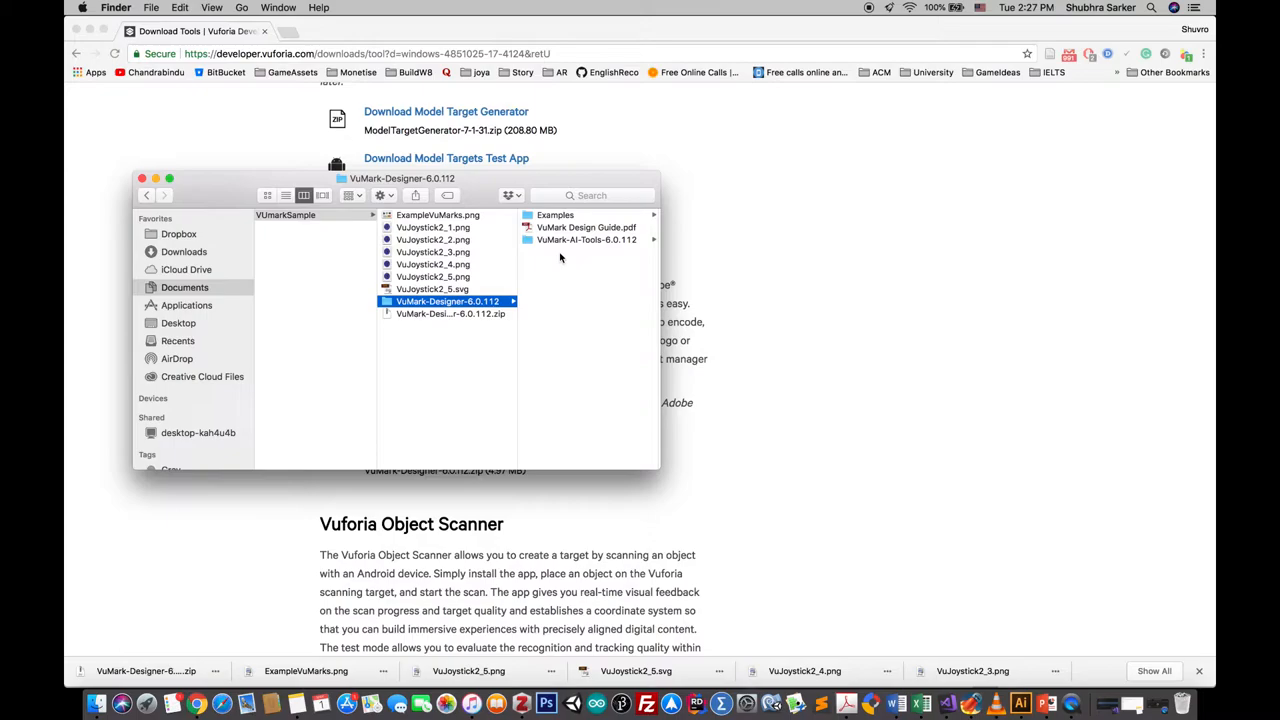
Step: View the VuMark-Export, VuMark-Setup and VuMark-Verify .jsx scripts in the VuMark-AI-Tools folder
click(578, 240)
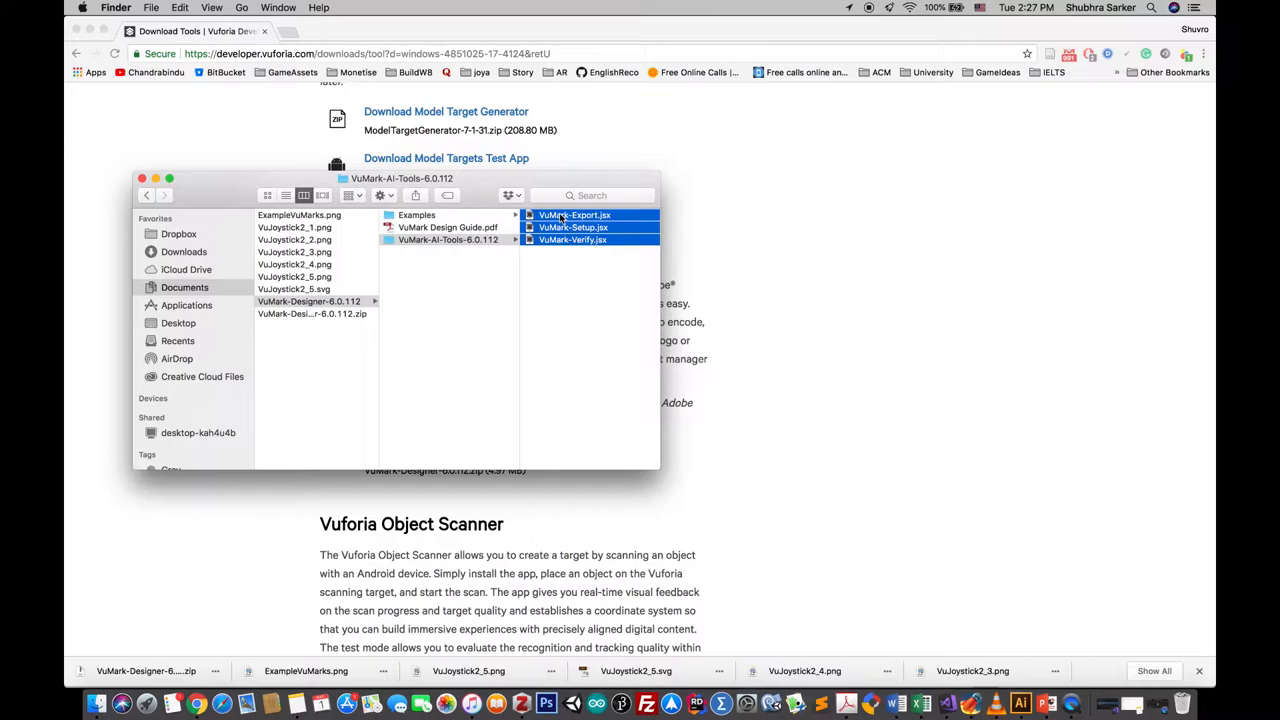
click(186, 304)
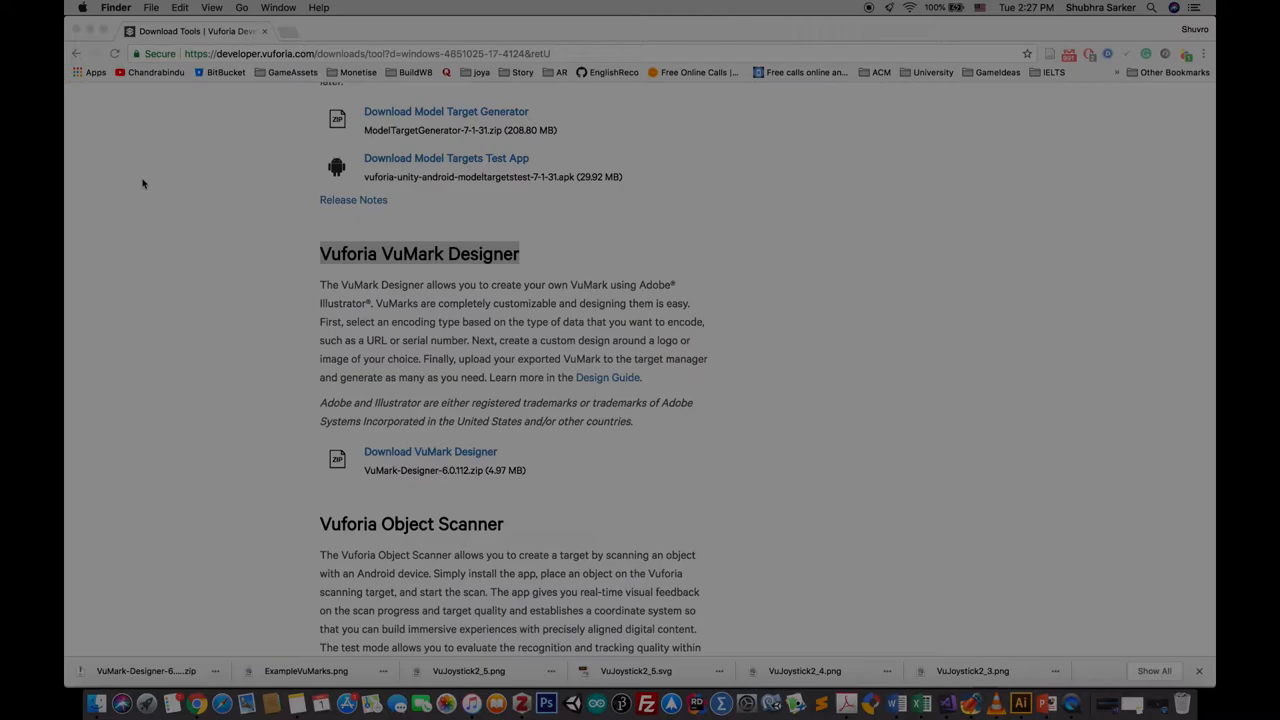
Step: Run VuMark-Setup to create template JoystickMark with Numeric IDs, maximum ID 10
click(156, 8)
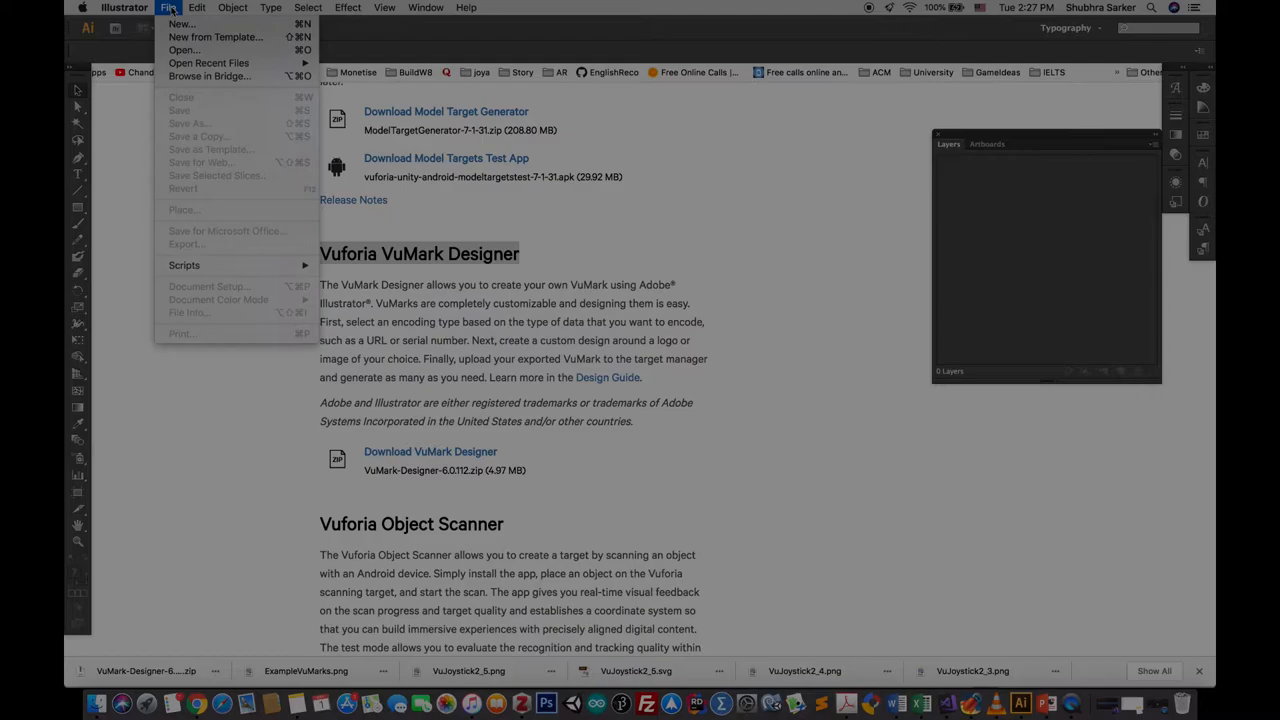
mouse_move(184, 264)
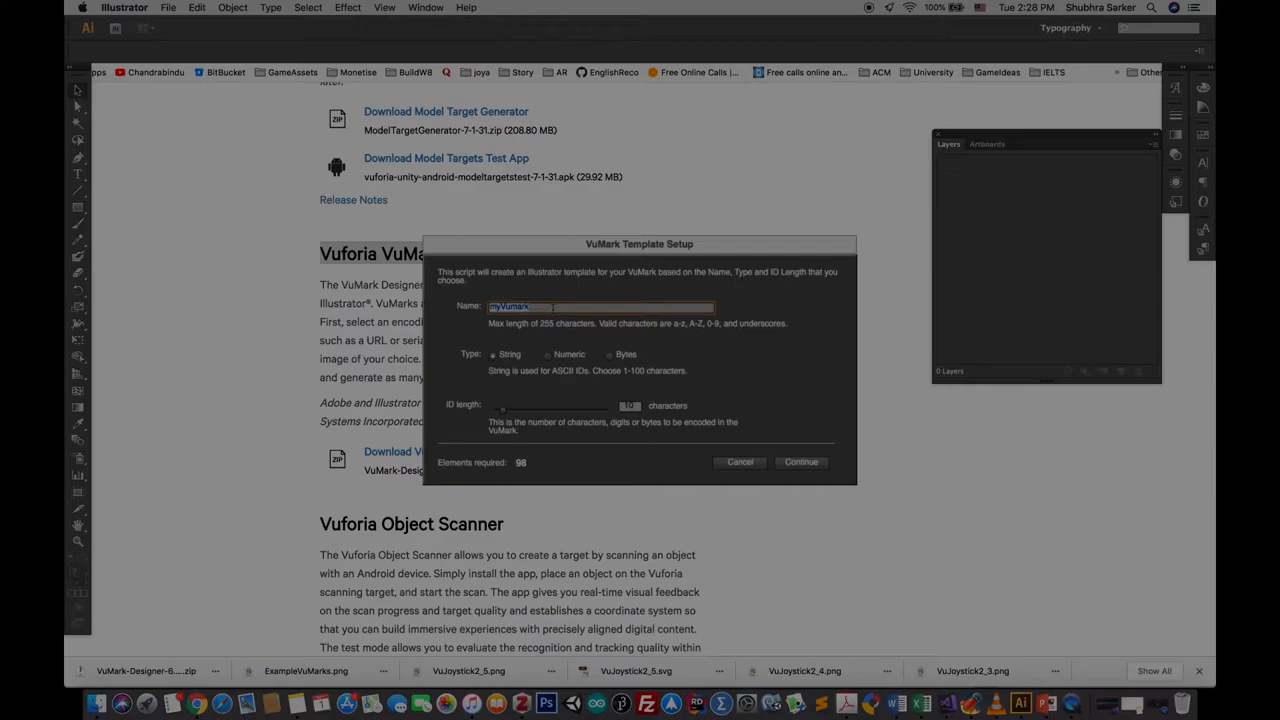
text(JoystickMark)
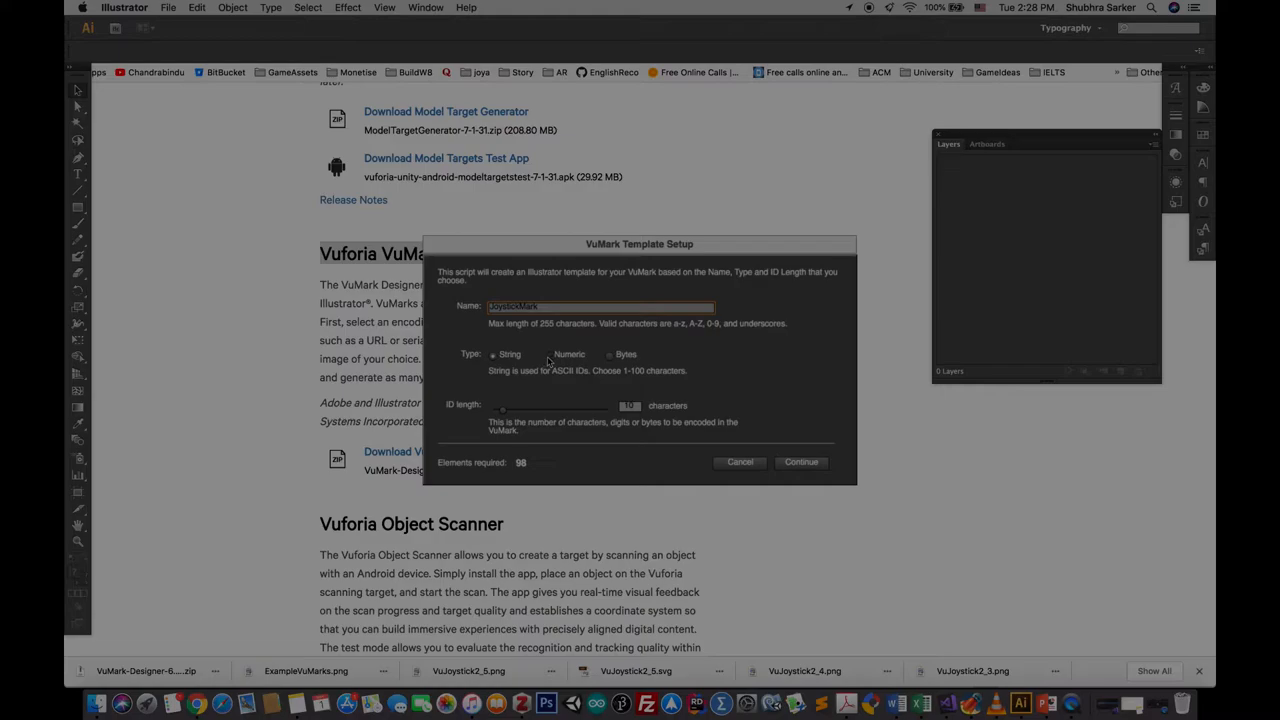
click(612, 354)
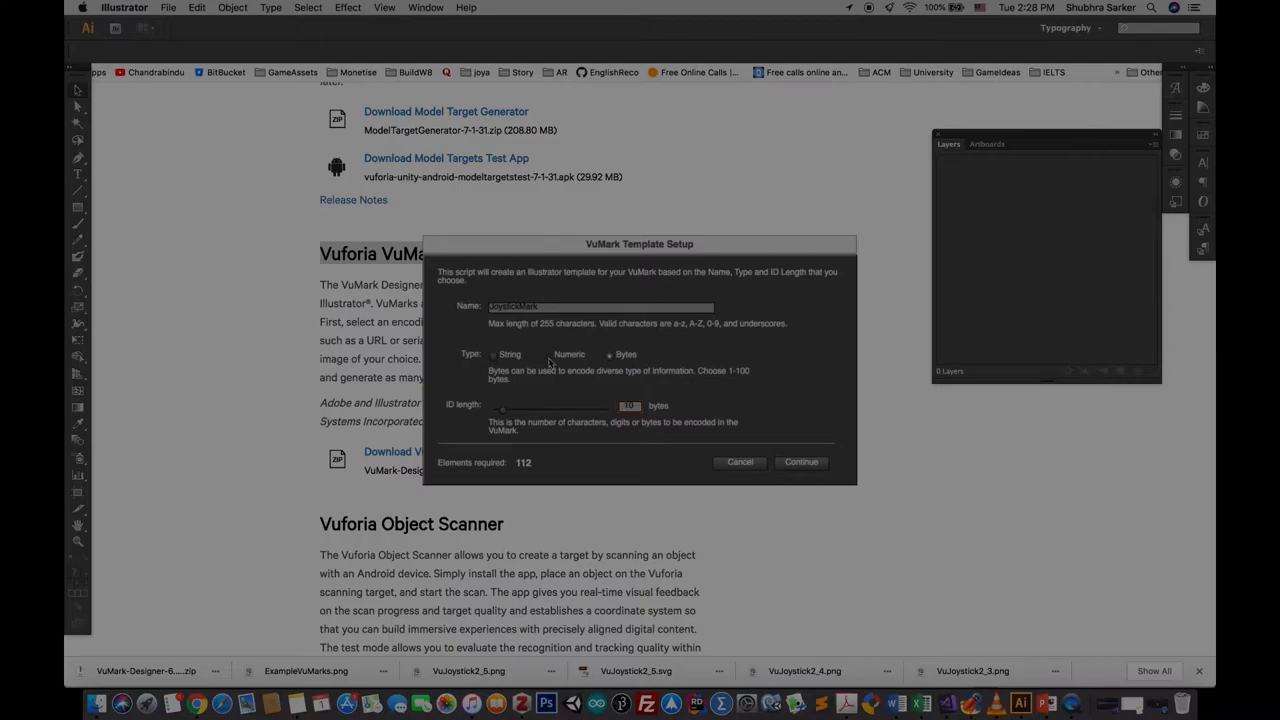
click(548, 354)
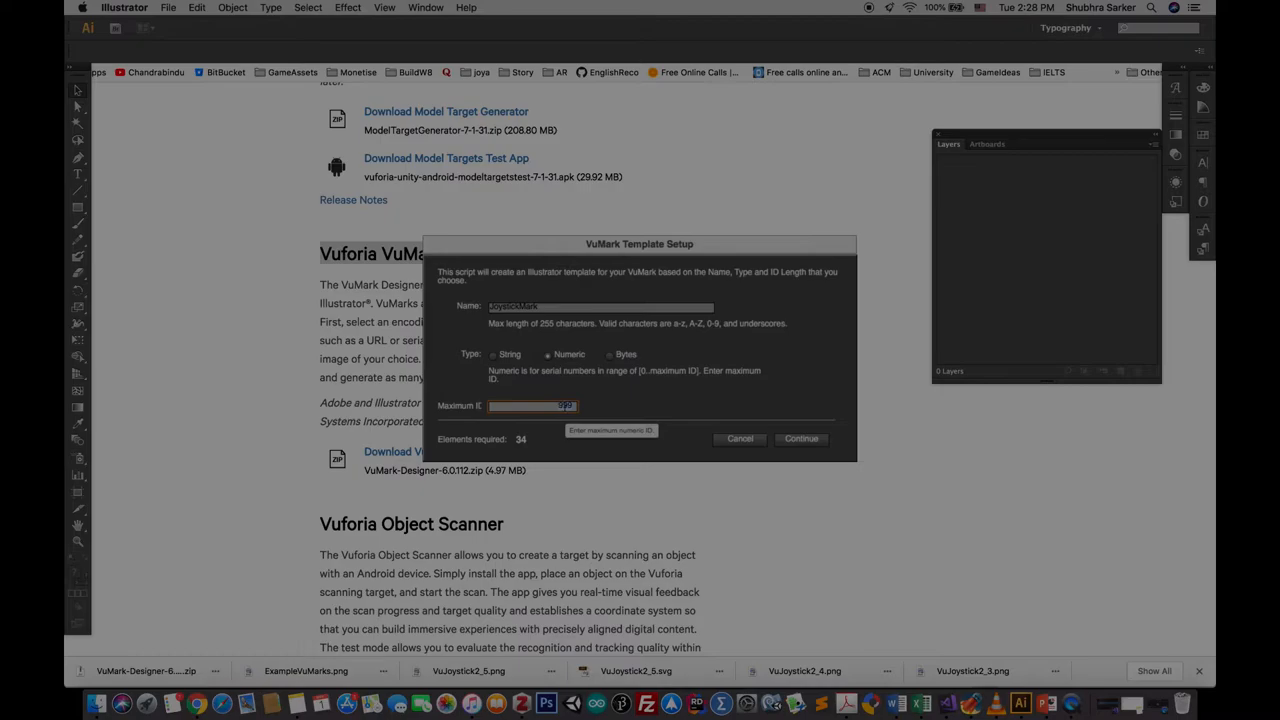
text(10)
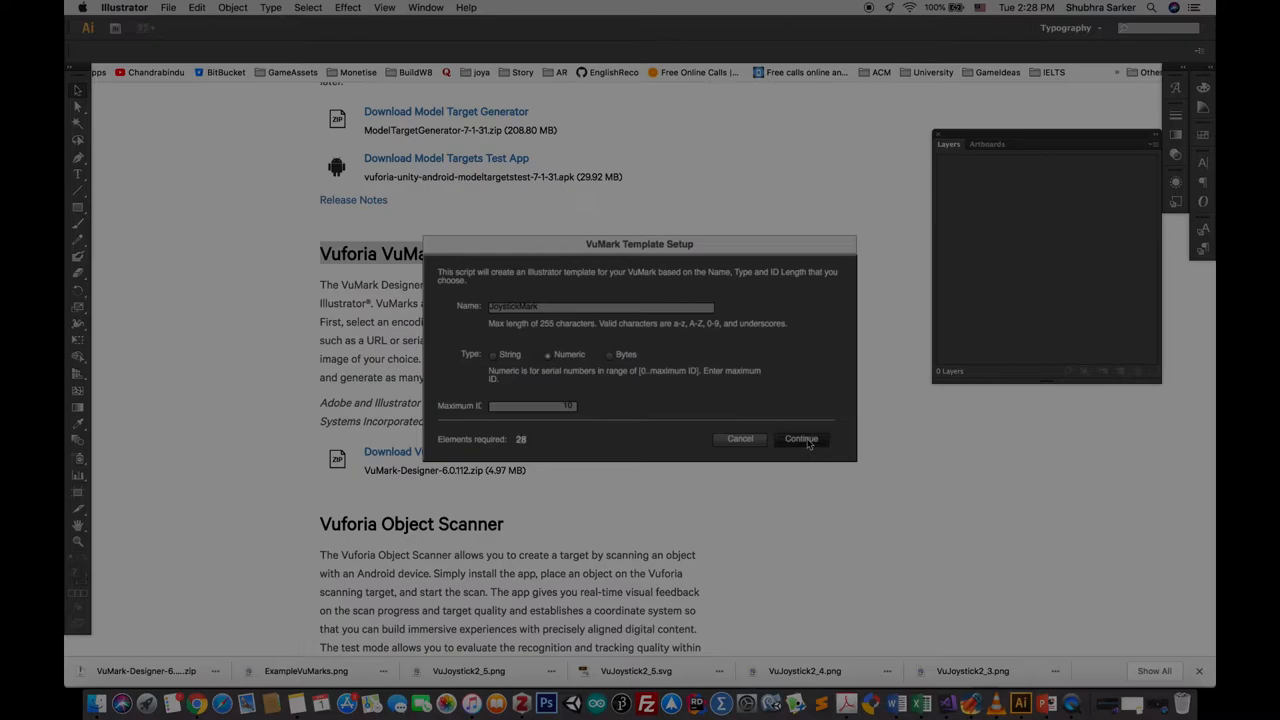
click(800, 440)
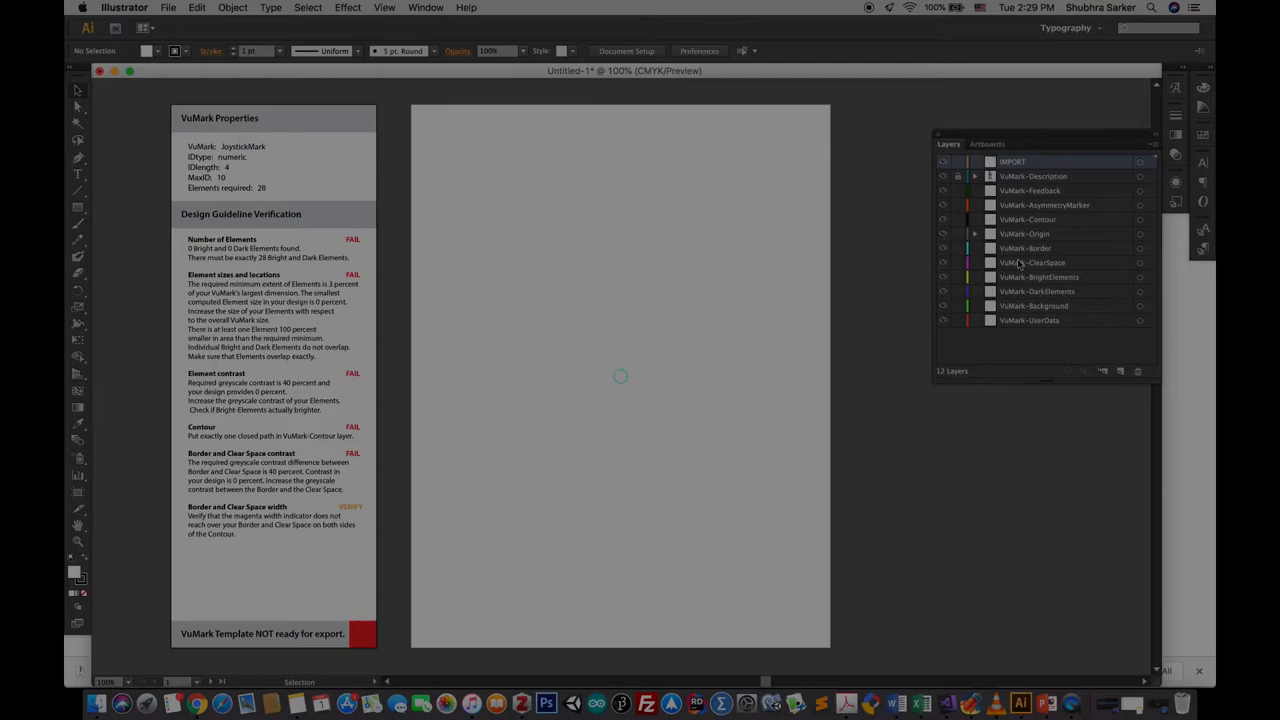
Step: Draw a navy hexagon outline on the VuMark contour layer
click(1032, 262)
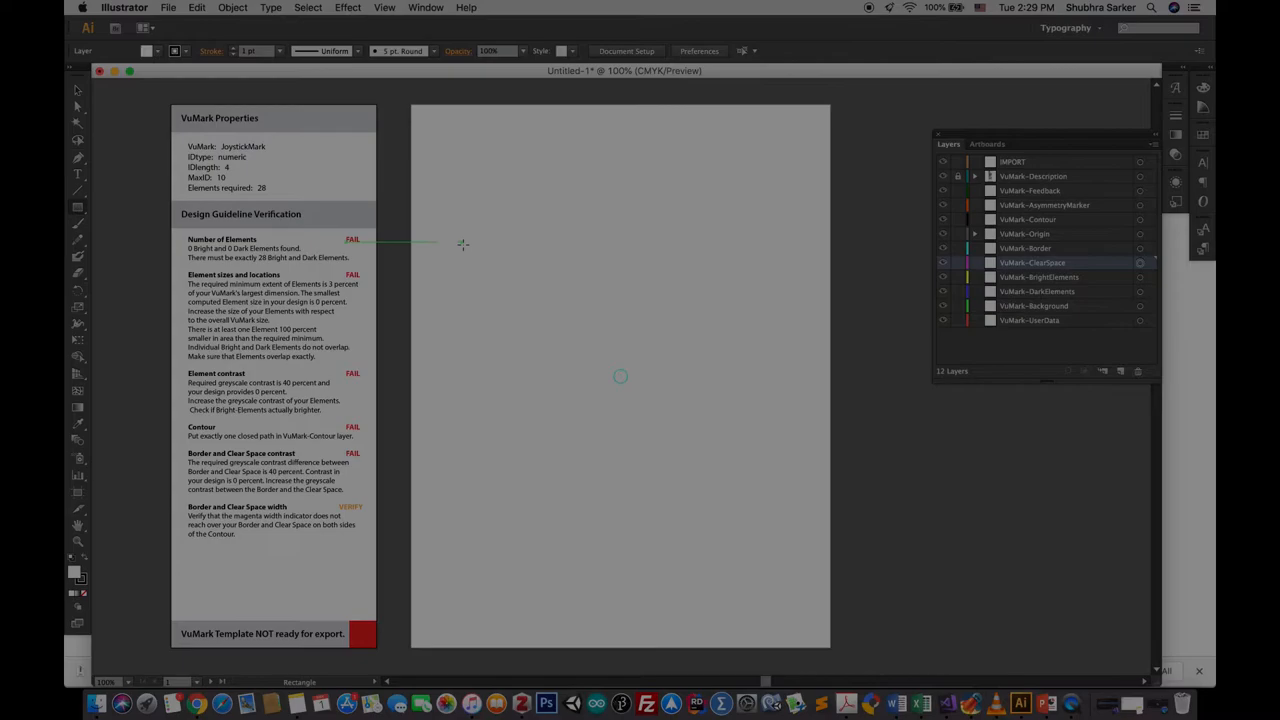
drag(430, 140, 812, 612)
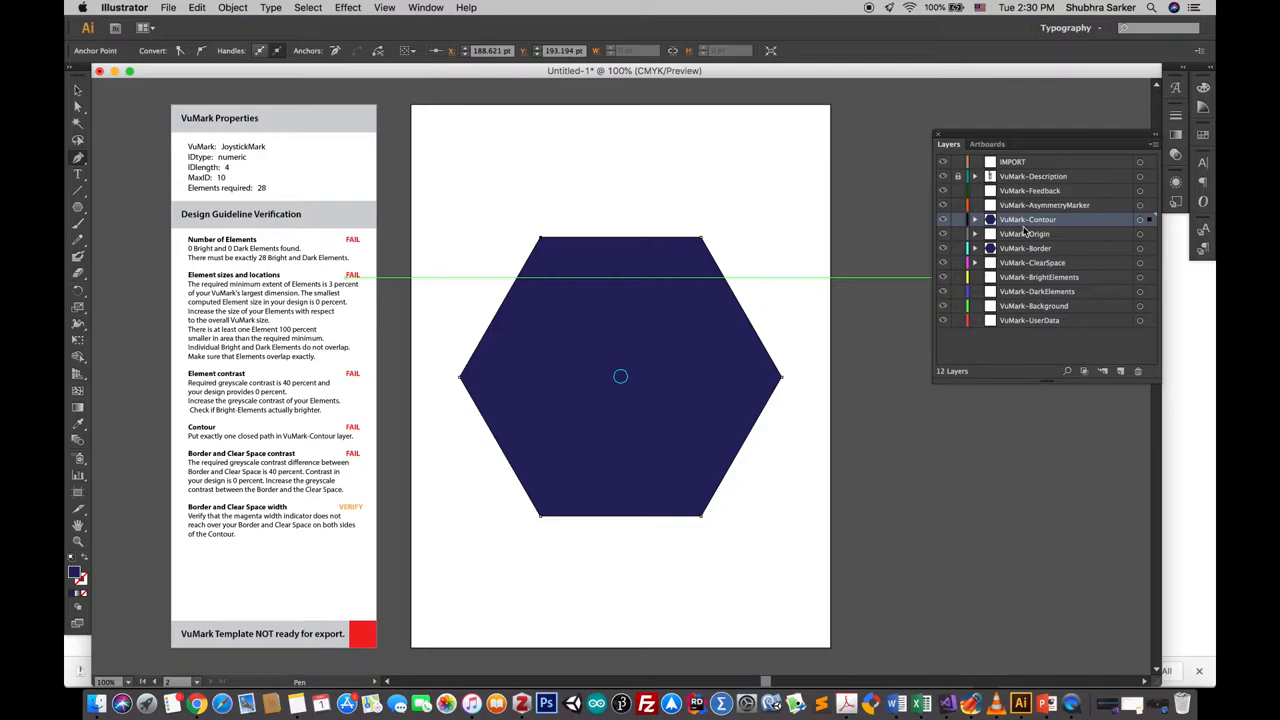
click(174, 8)
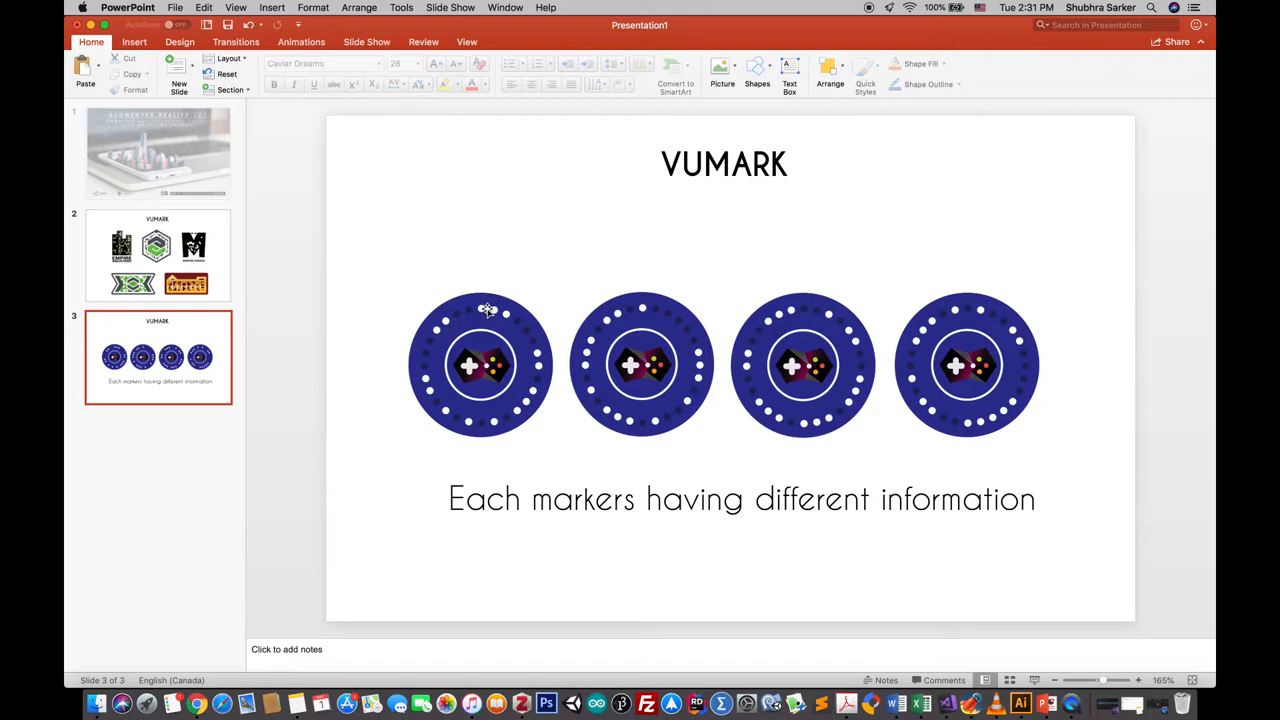
mouse_move(540, 348)
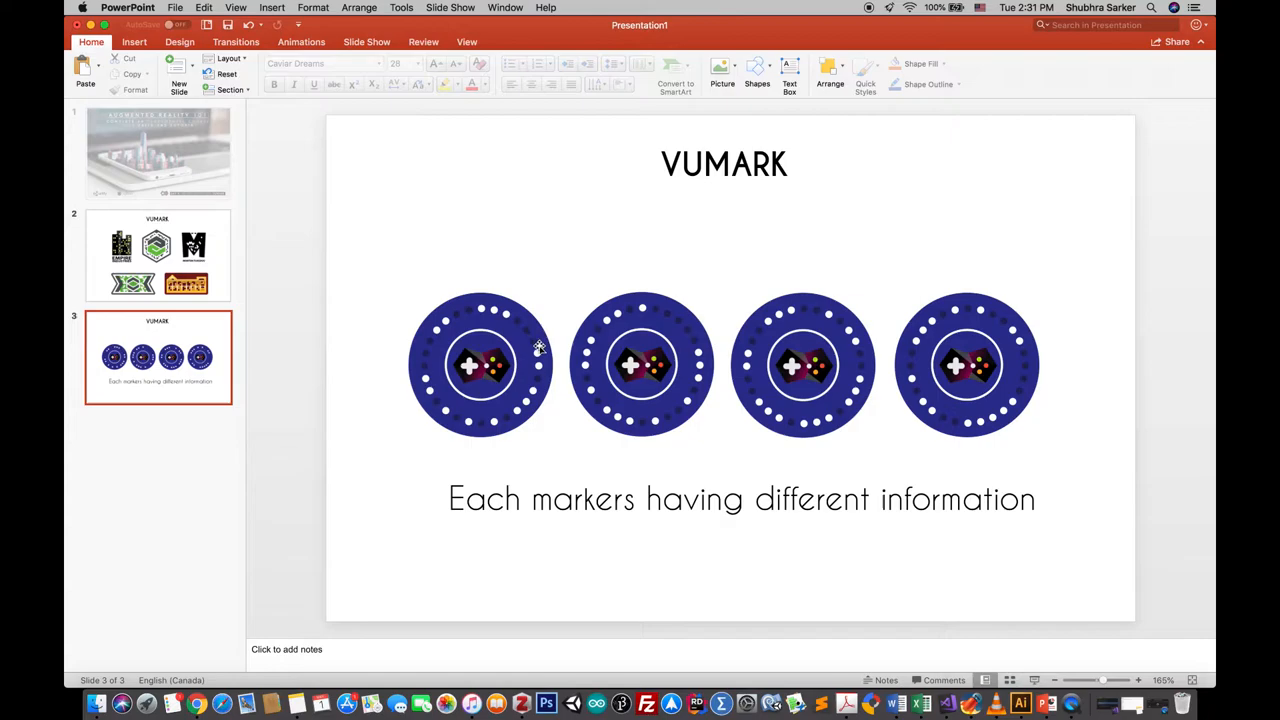
mouse_move(408, 394)
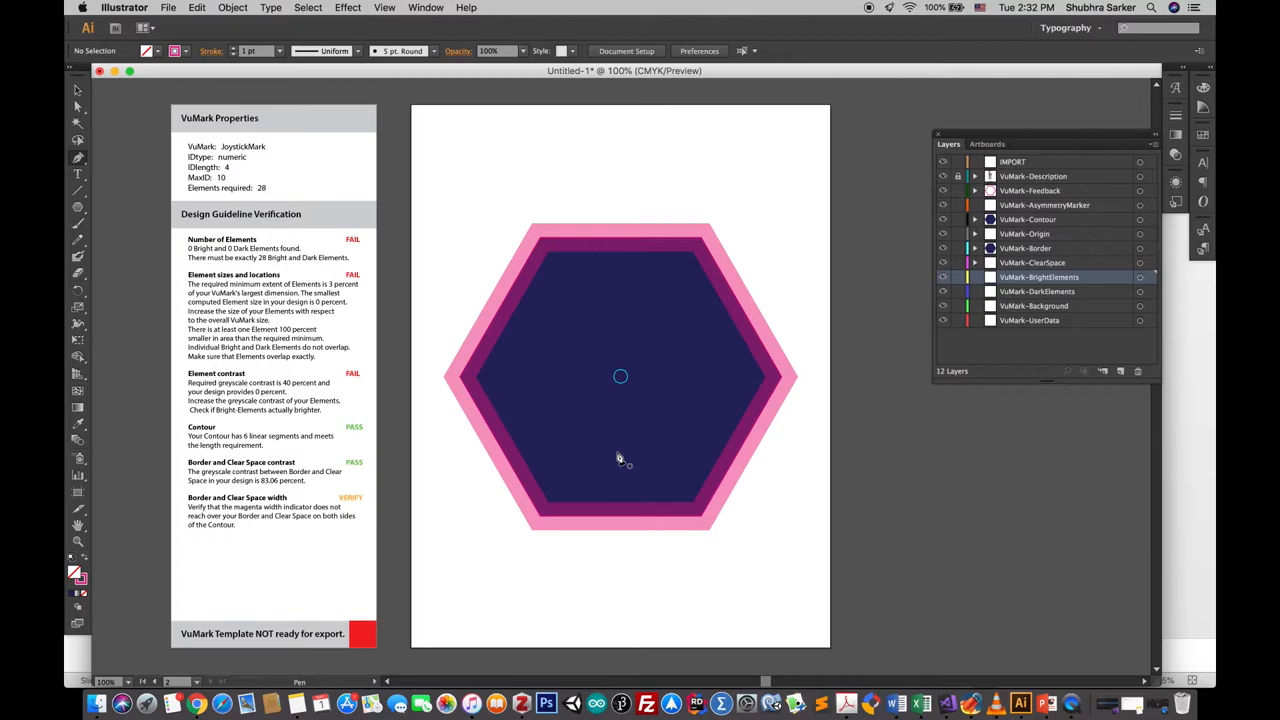
Step: Move VuMark-DarkElements and VuMark-BrightElements above VuMark-Contour in the Layers panel
drag(620, 376, 630, 256)
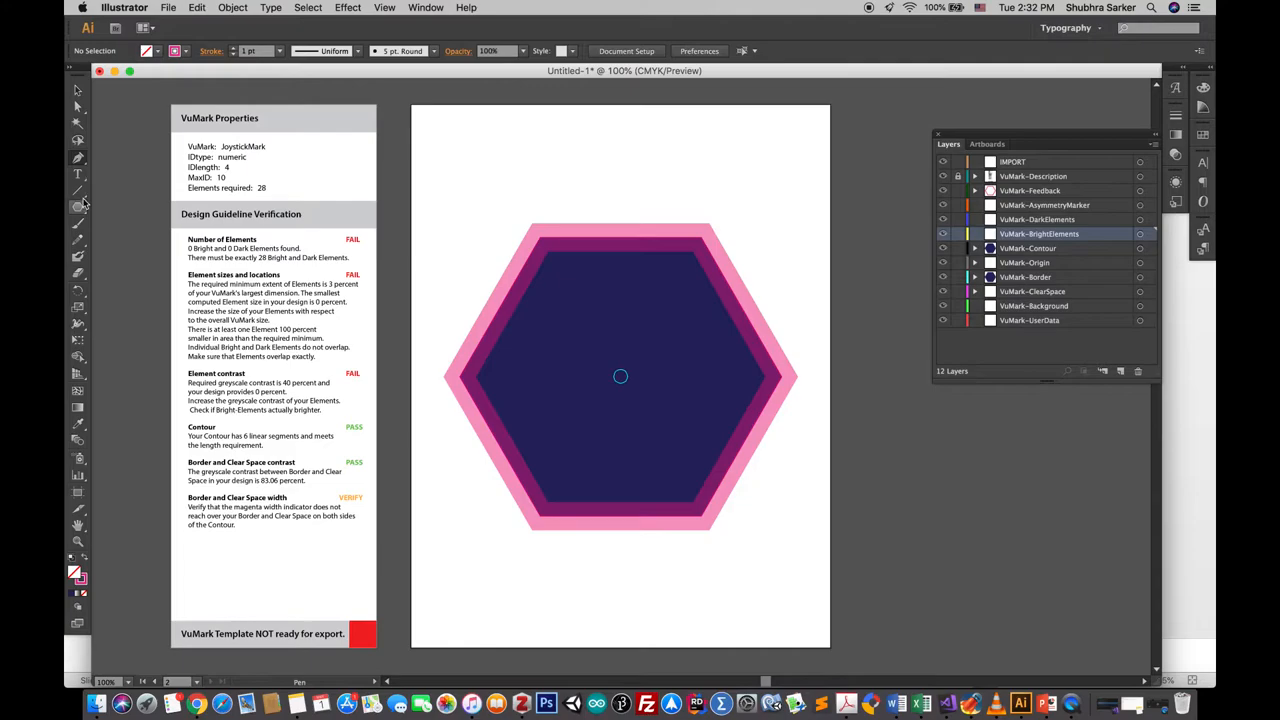
click(54, 204)
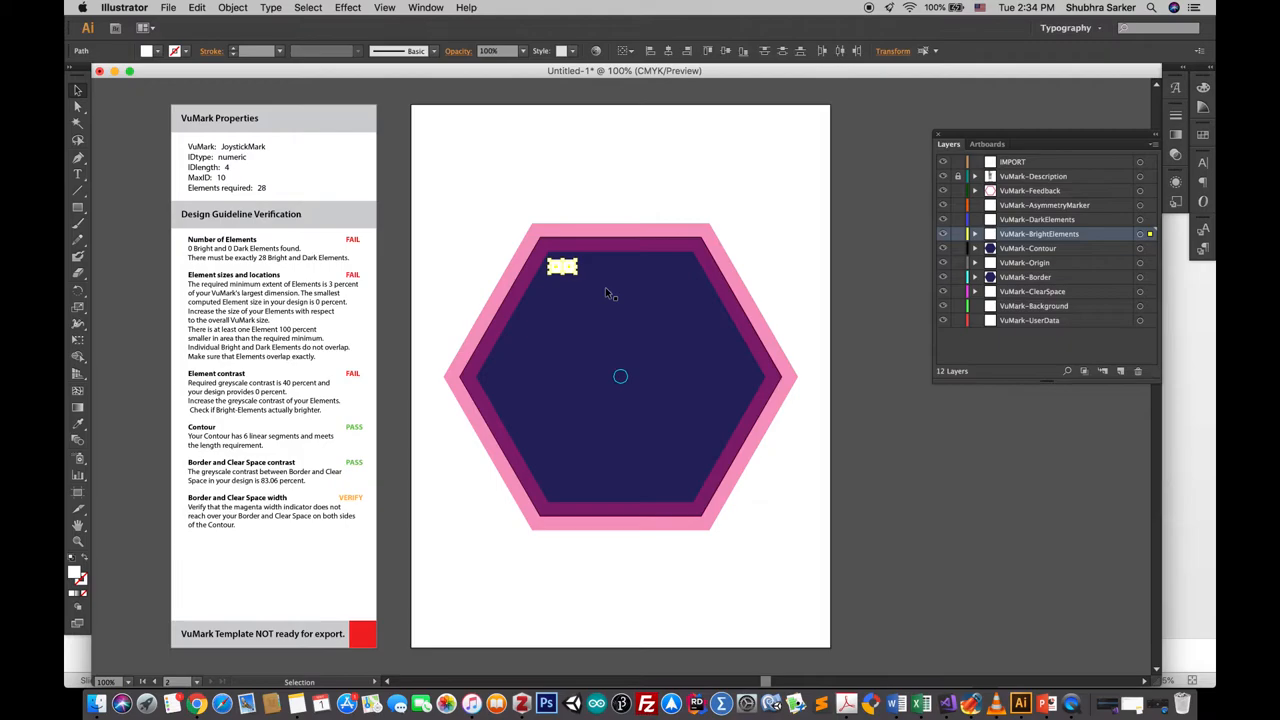
Step: Duplicate the pale rectangle along the hexagon's top edge and check the BrightElements paths
drag(562, 266, 590, 266)
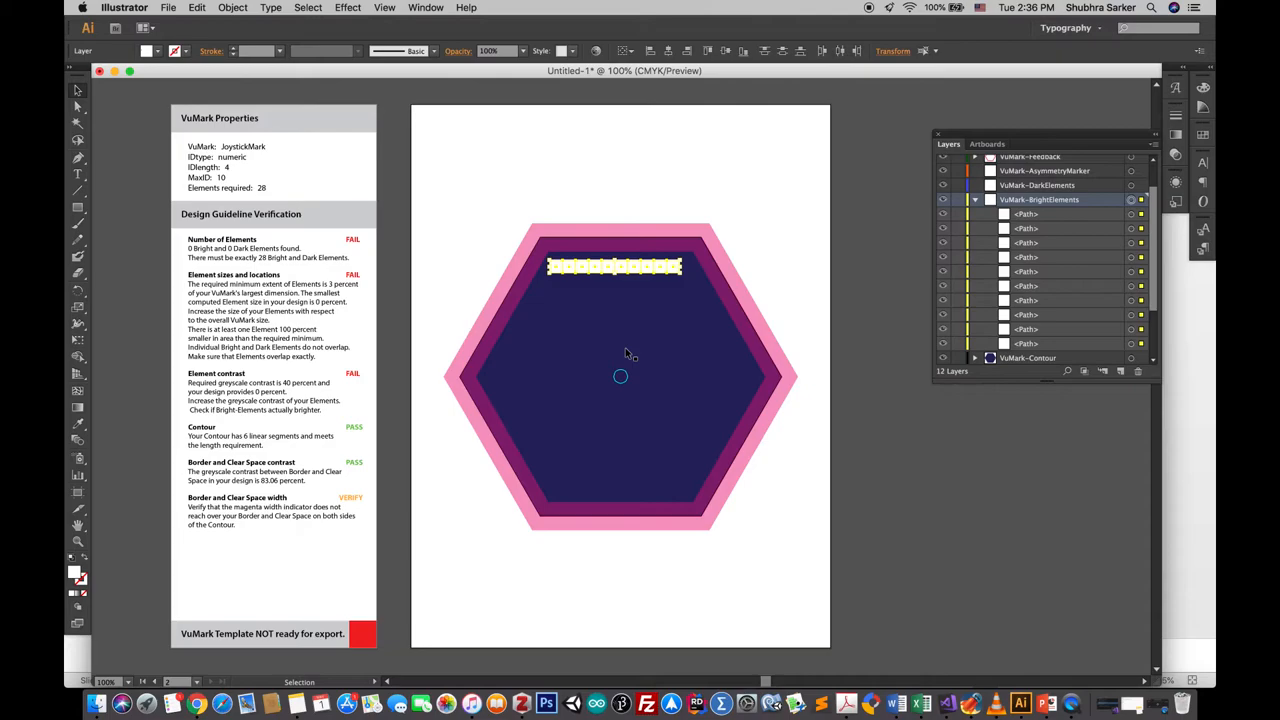
click(200, 8)
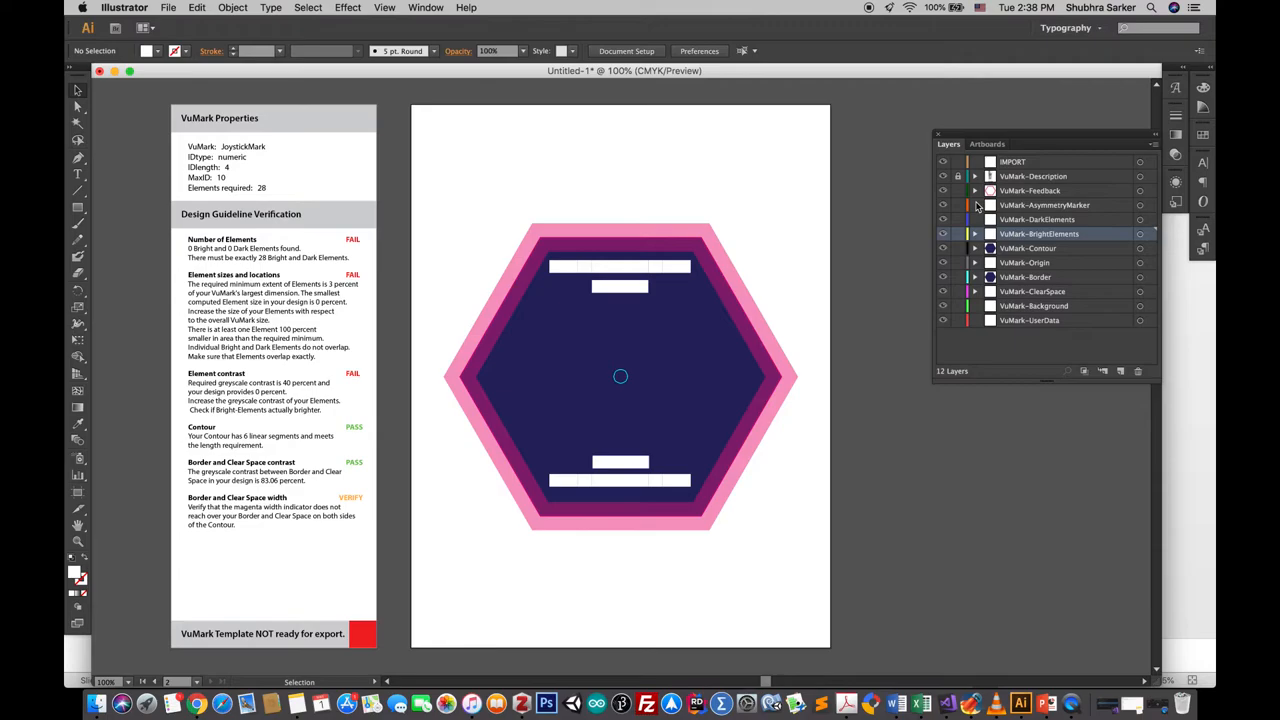
click(976, 232)
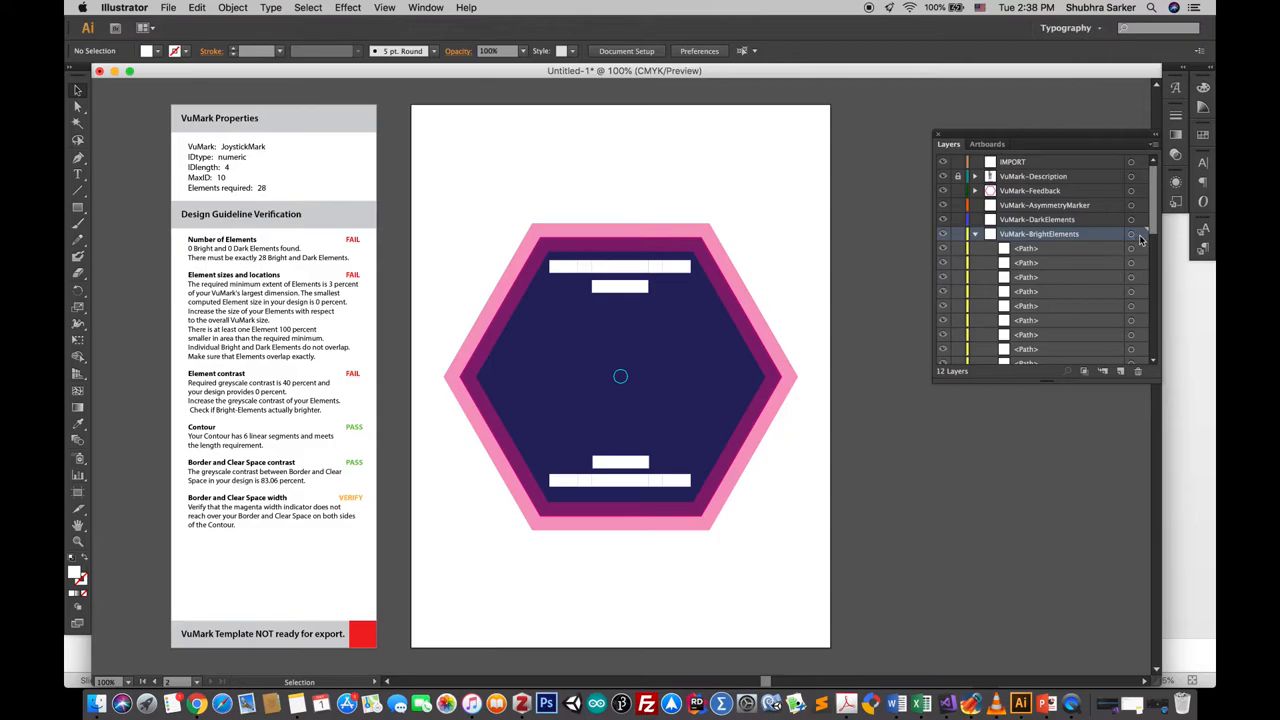
click(1132, 234)
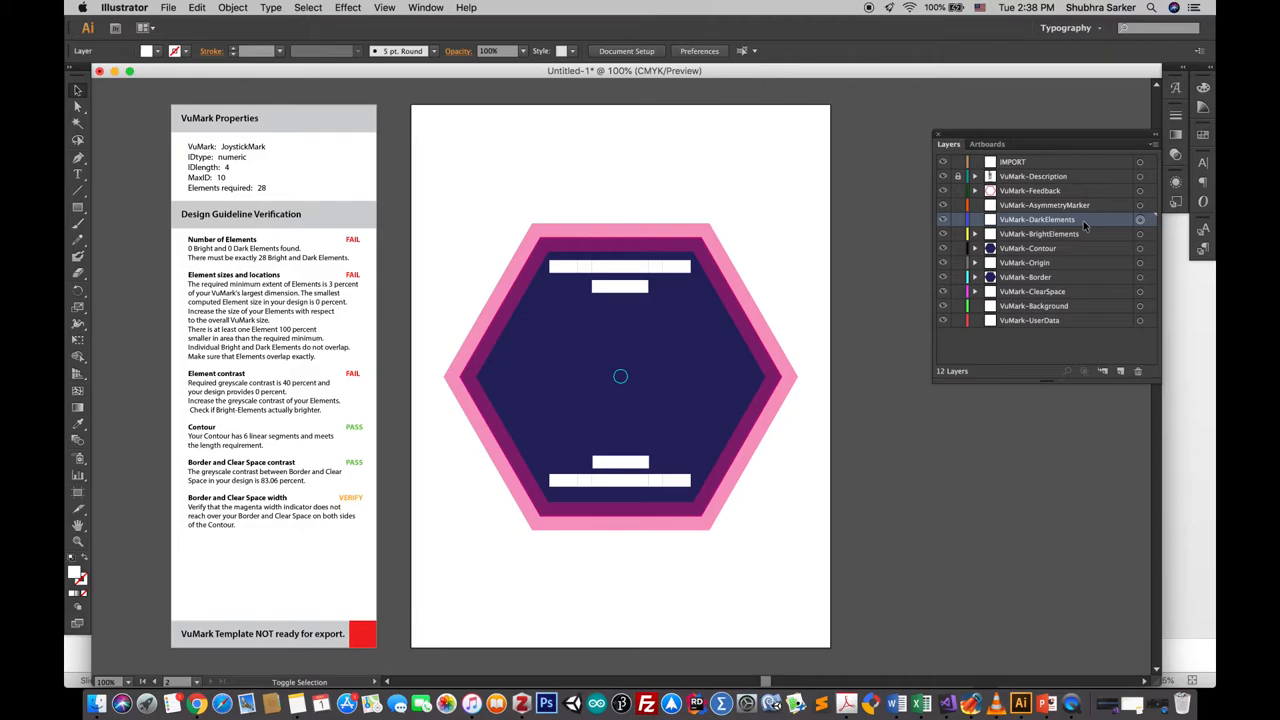
Step: Select all VuMark-DarkElements paths and recolour the element rows as blue bars
click(976, 218)
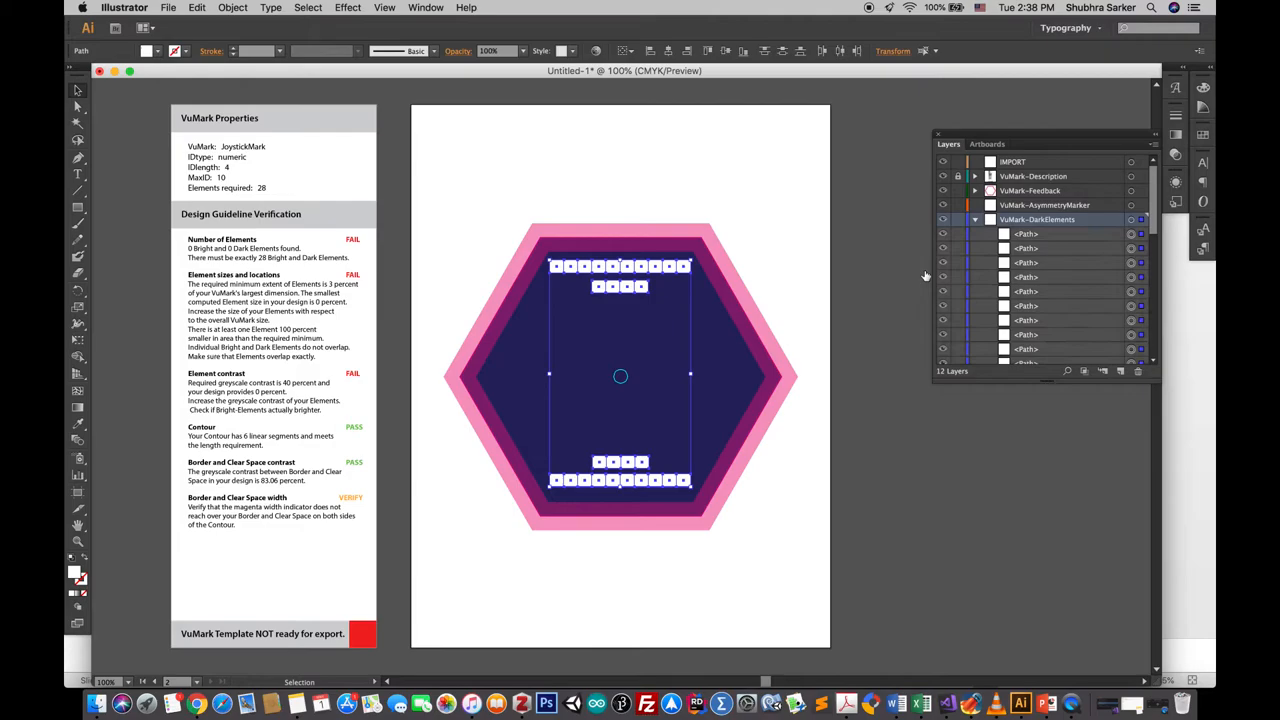
click(976, 218)
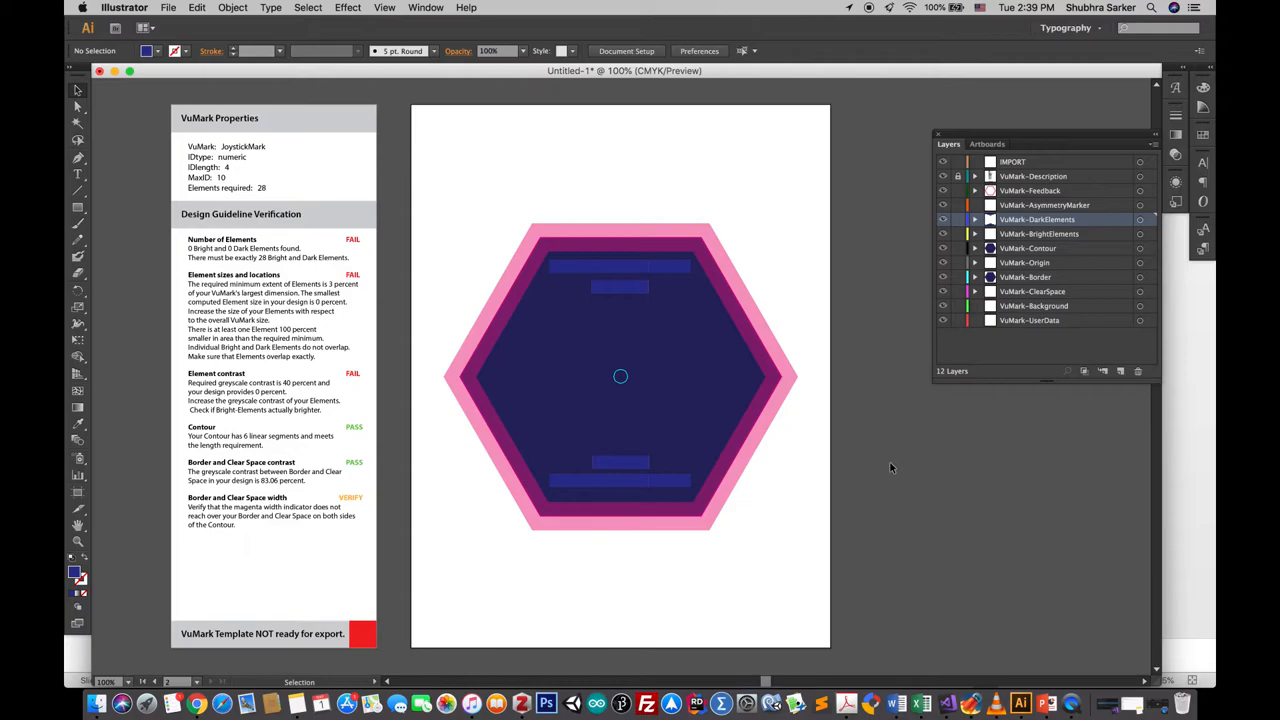
mouse_move(618, 364)
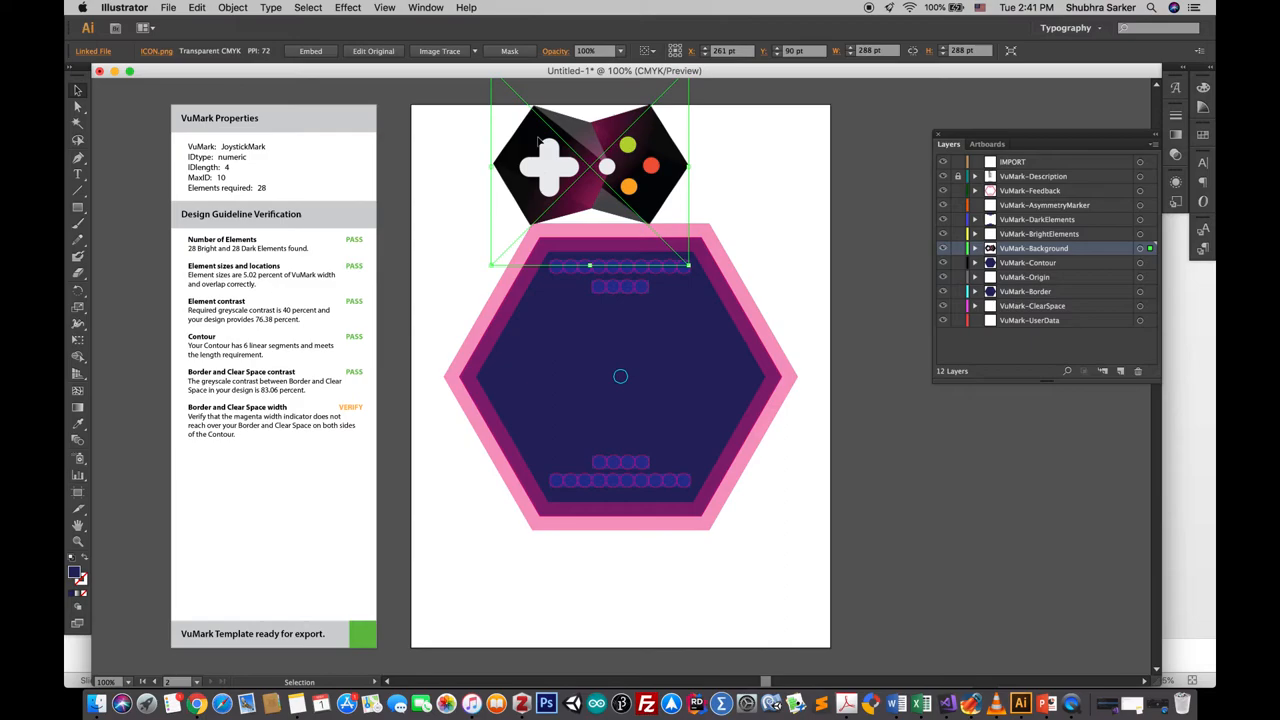
Step: Centre the joystick logo inside the hexagon so the template reports ready for export
drag(590, 180, 620, 376)
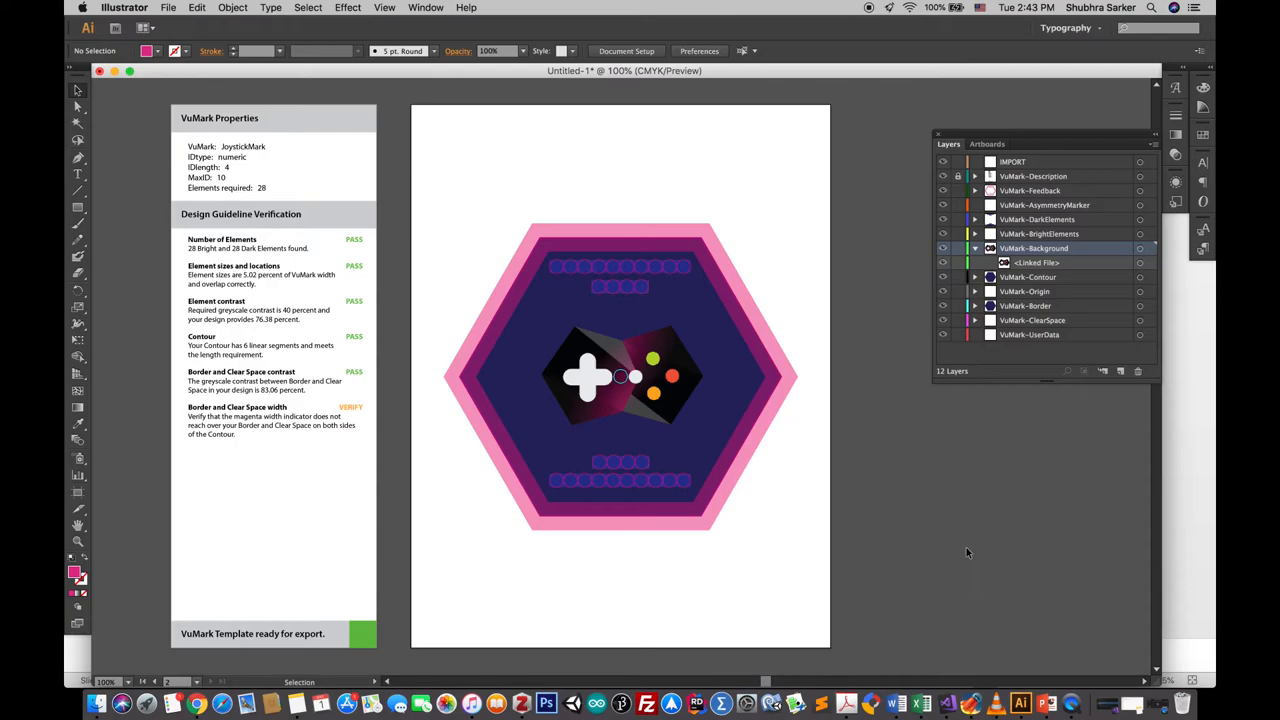
click(162, 8)
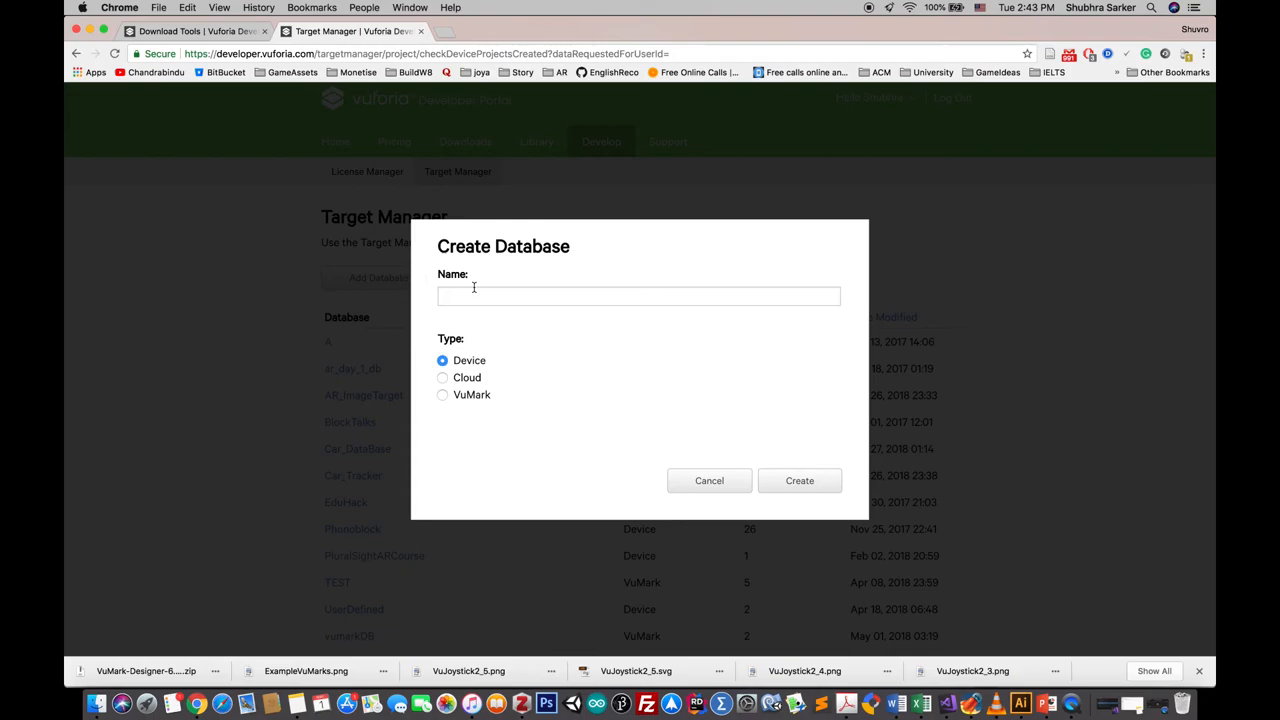
Step: Create a VuMark-type database named JoyVumark with a license key selected
text(Vumark)
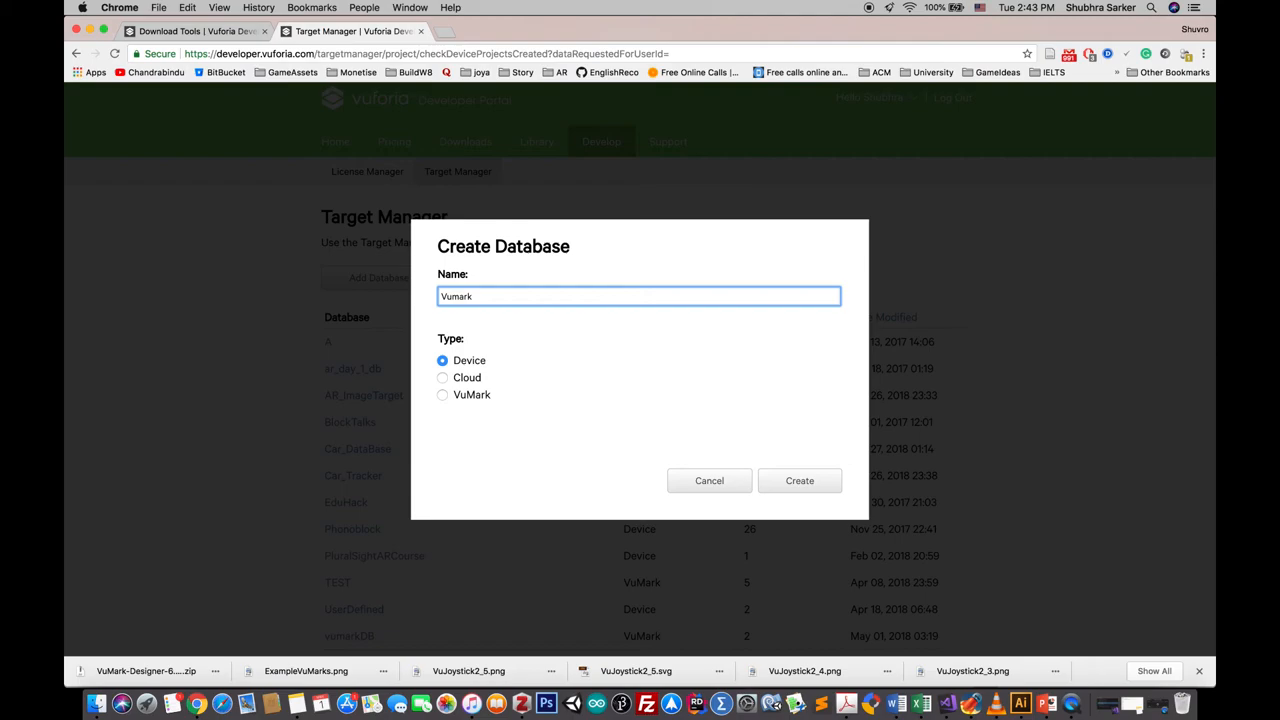
click(442, 394)
text(Joy)
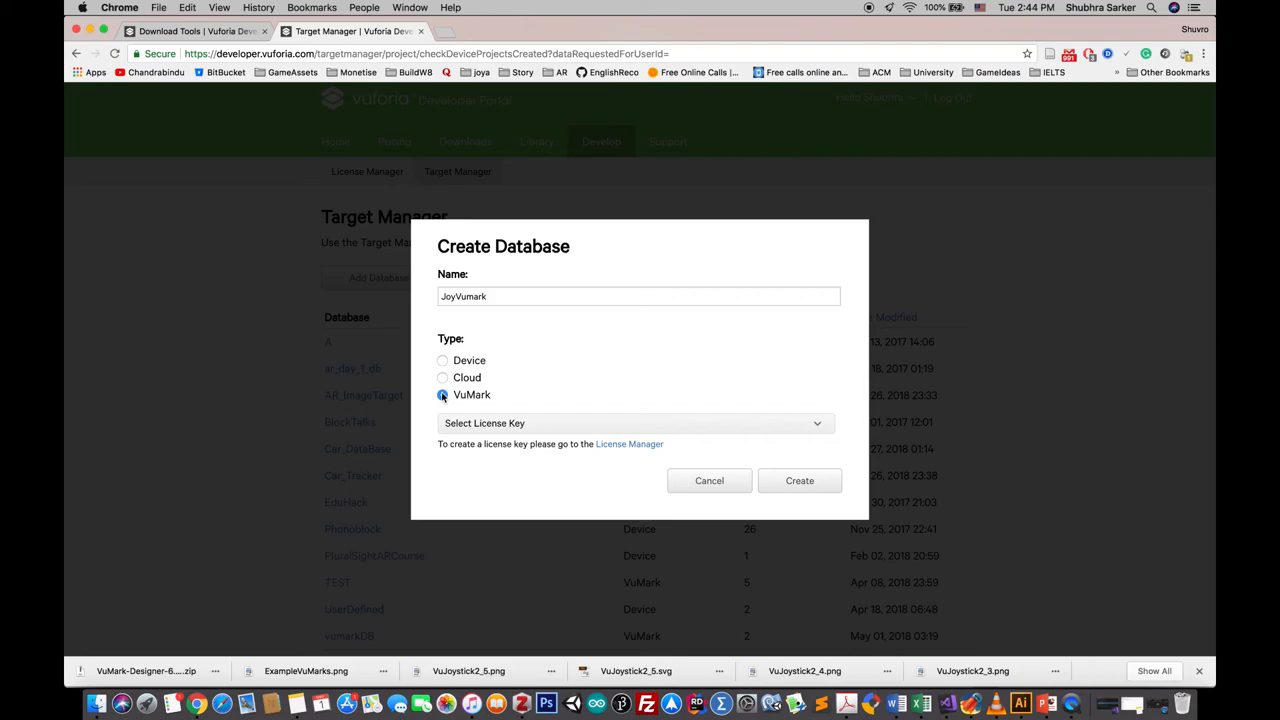
click(636, 424)
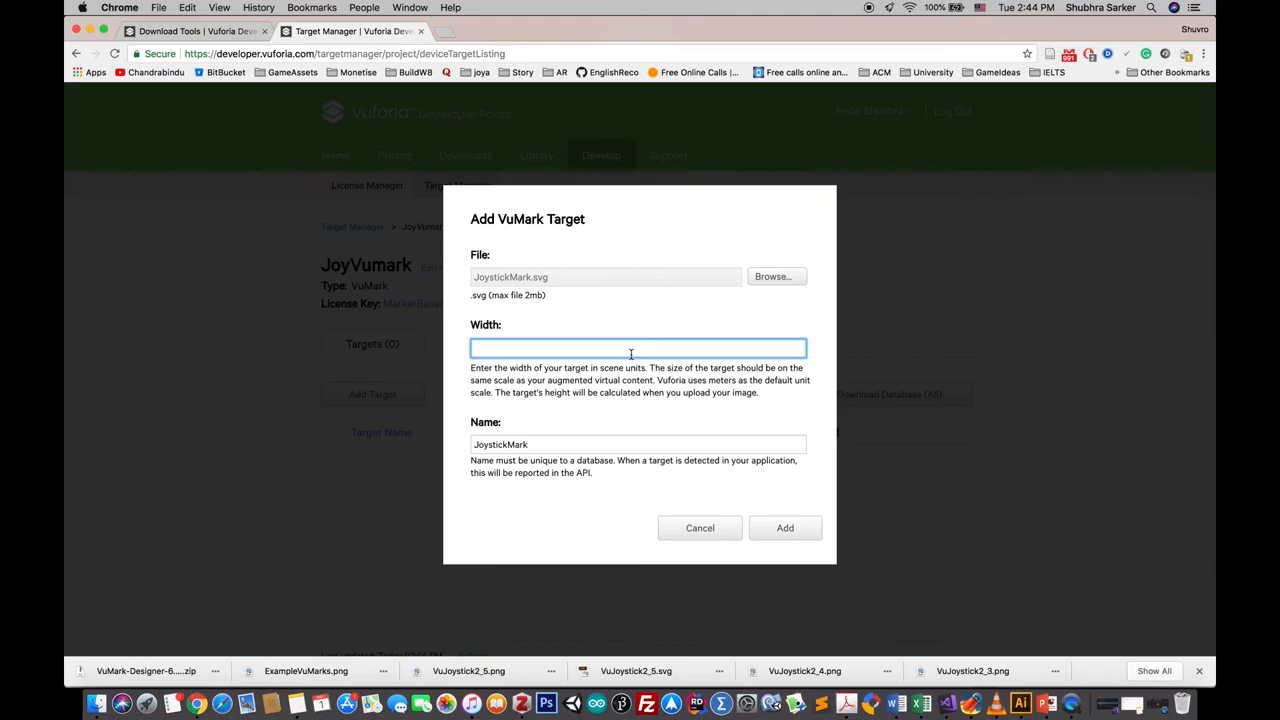
Step: Add the JoystickMark target with width 2 to the JoyVumark database
text(2)
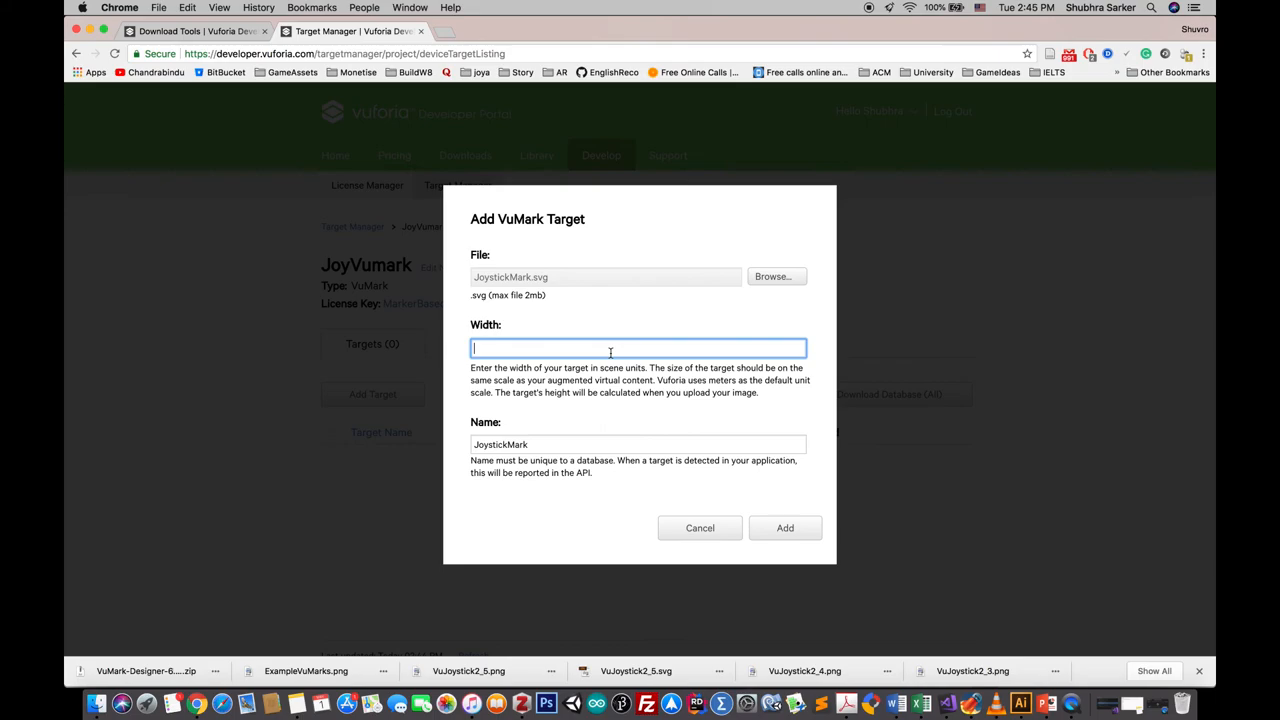
click(784, 528)
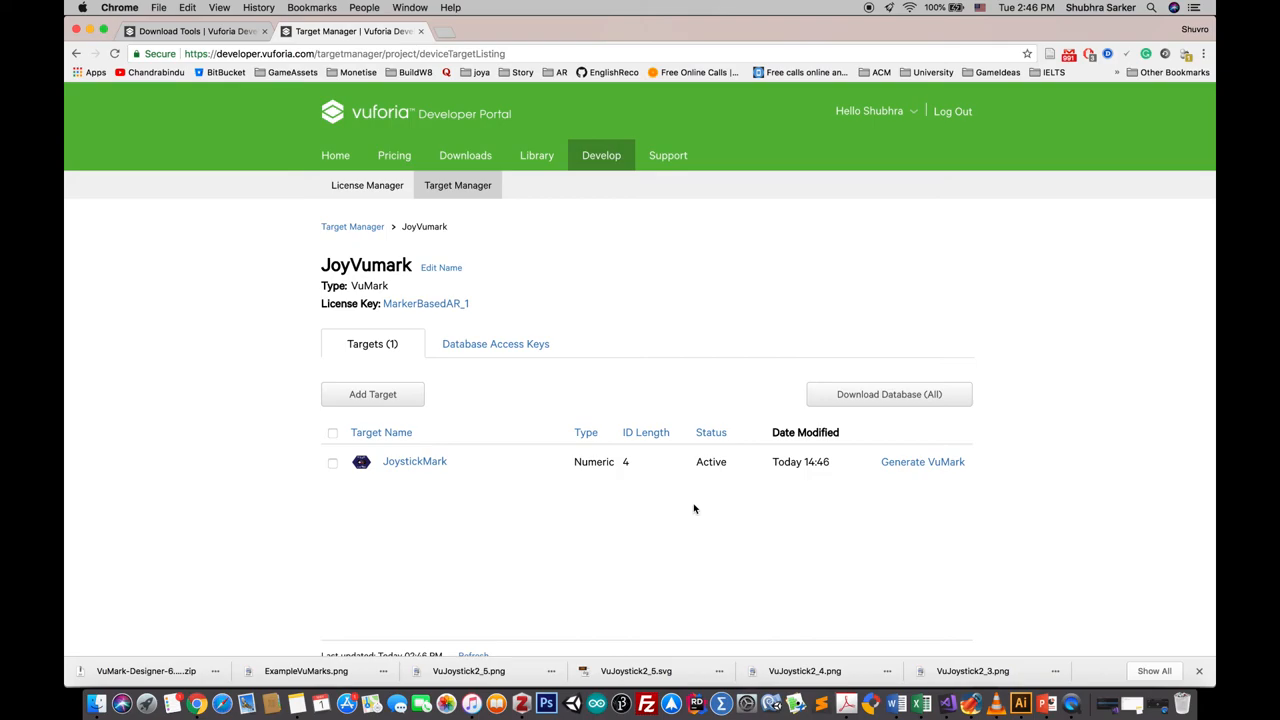
Step: Generate a JoystickMark VuMark with ID 1 in PNG format, save it, and start another ID
click(922, 462)
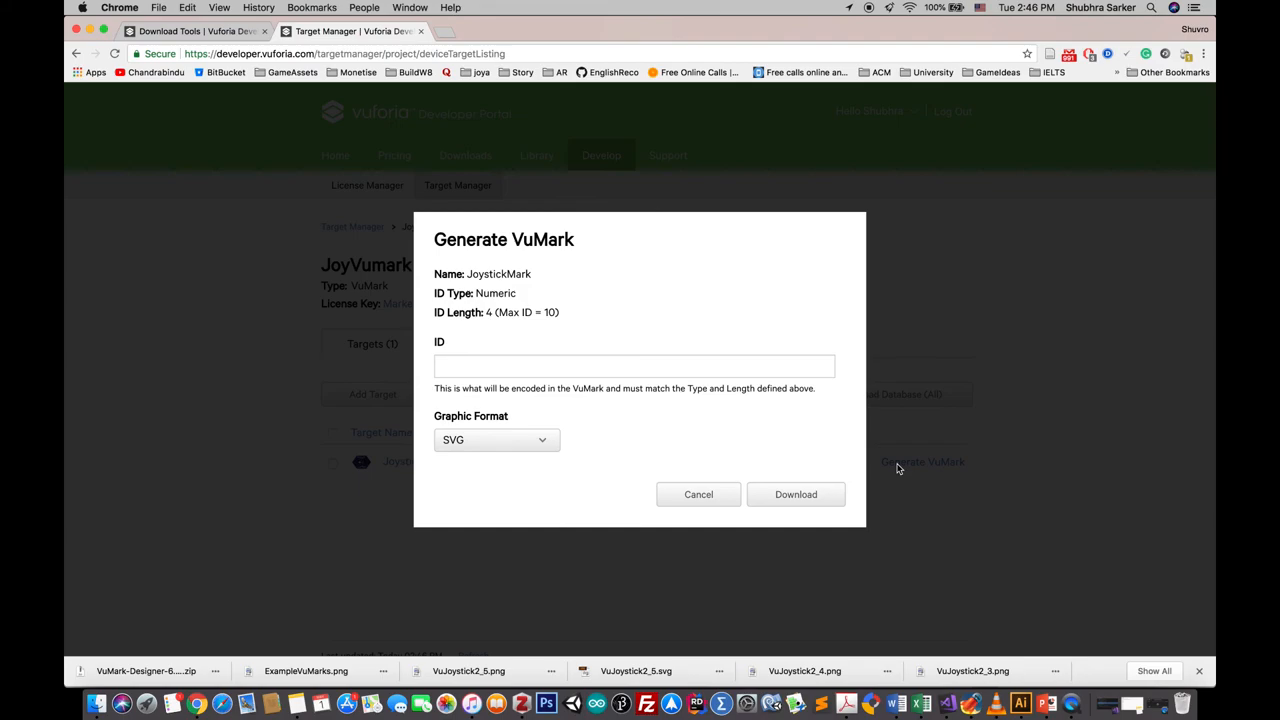
text(1)
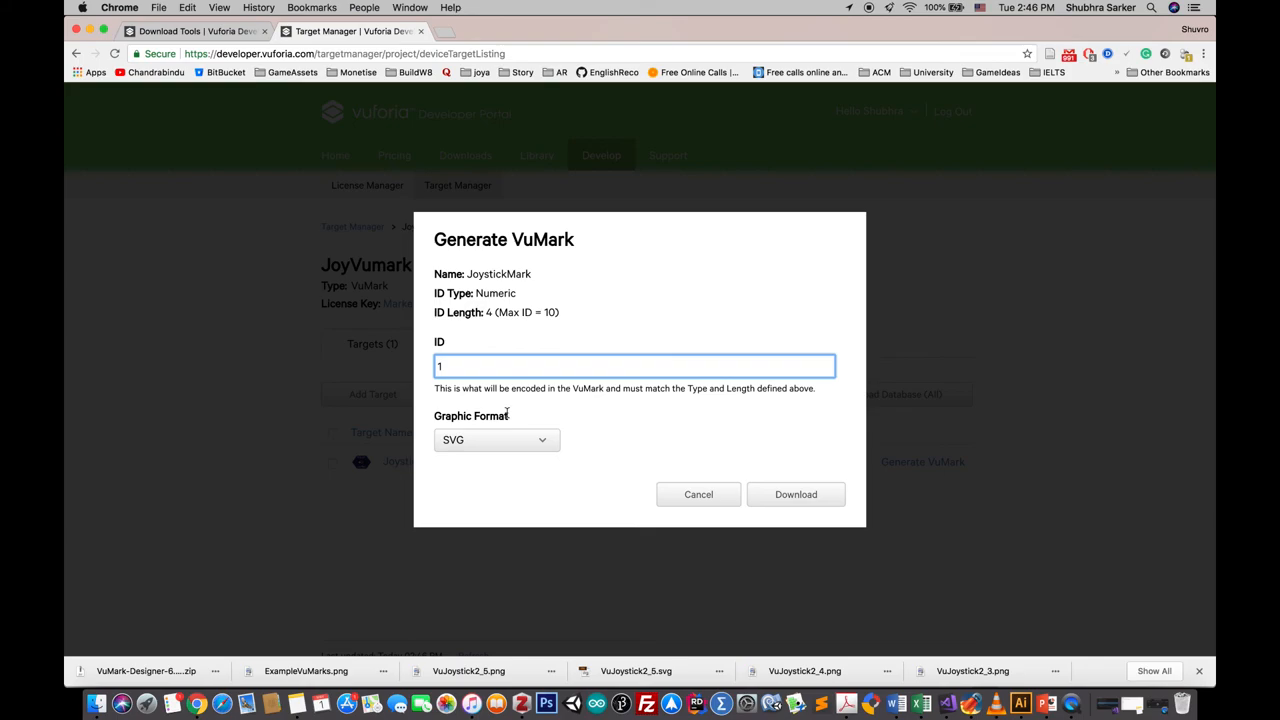
click(496, 440)
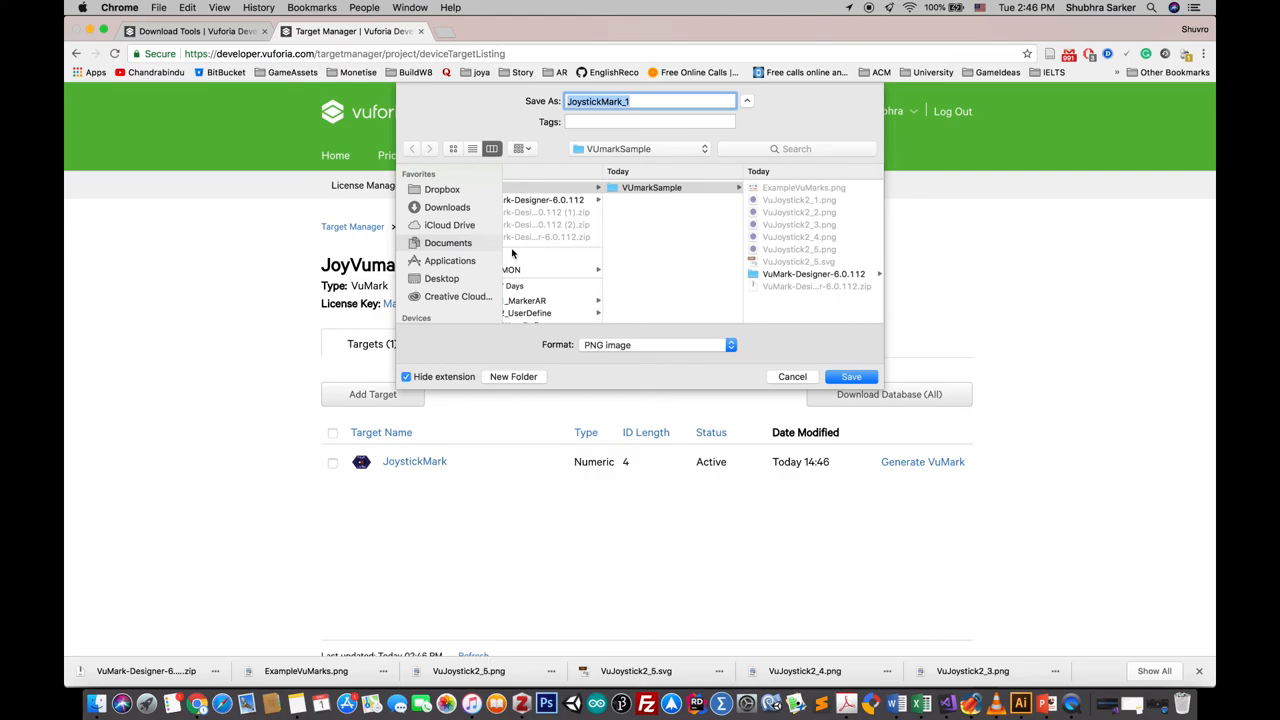
click(852, 376)
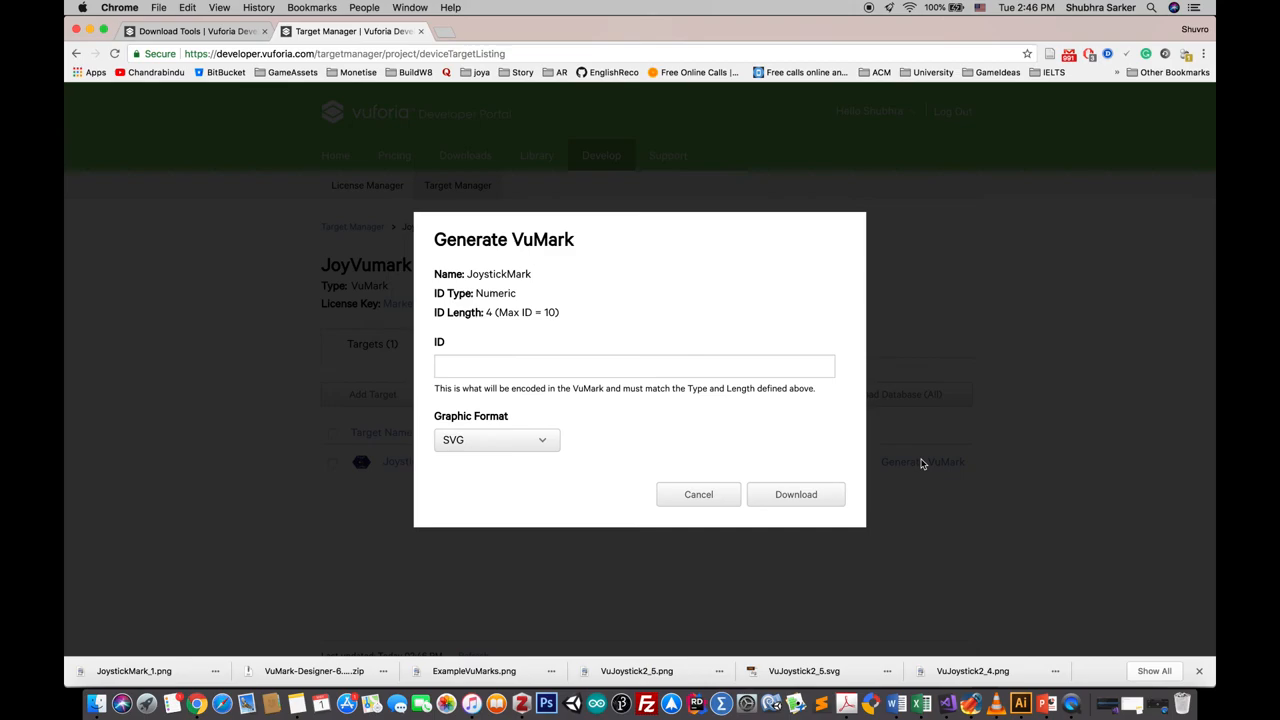
click(634, 366)
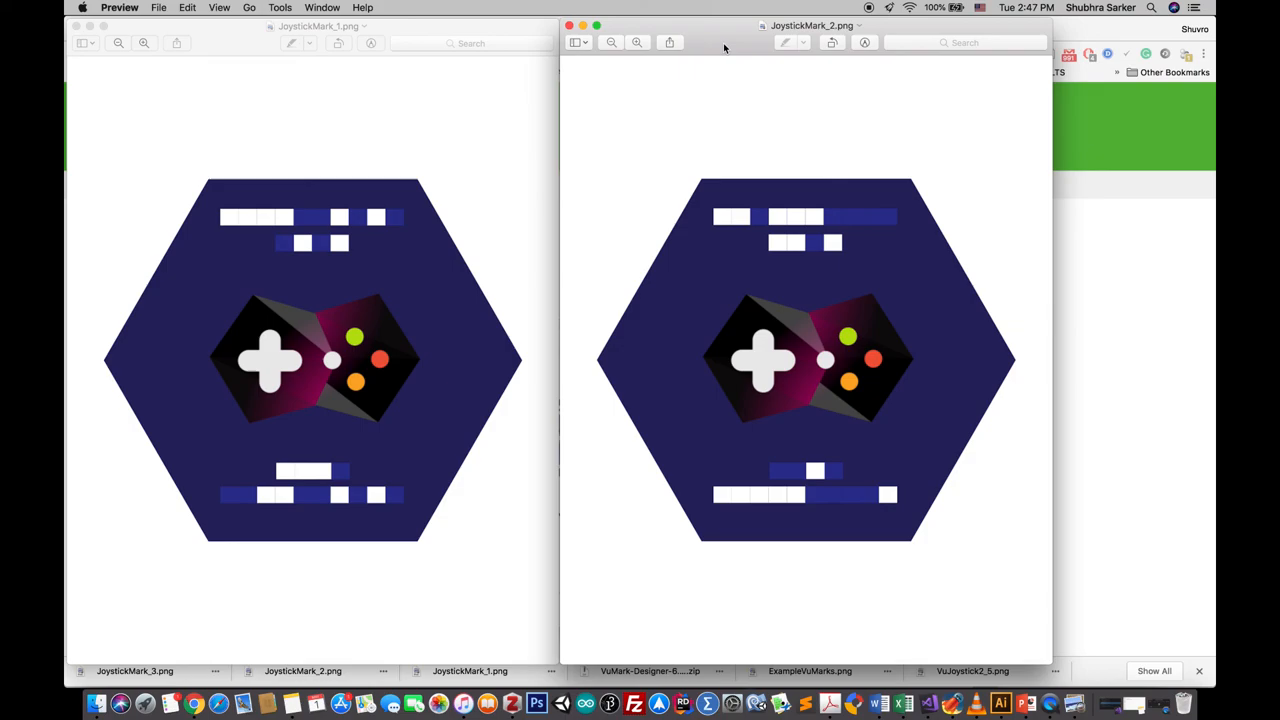
mouse_move(710, 246)
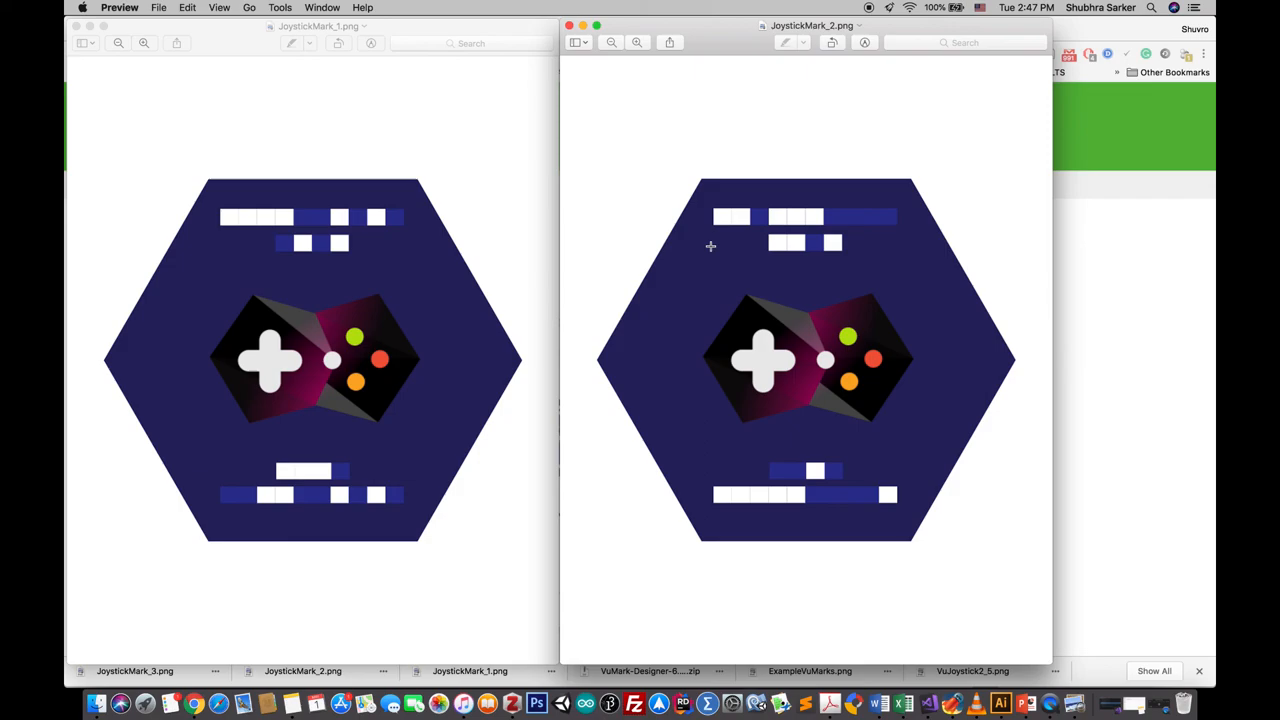
mouse_move(758, 392)
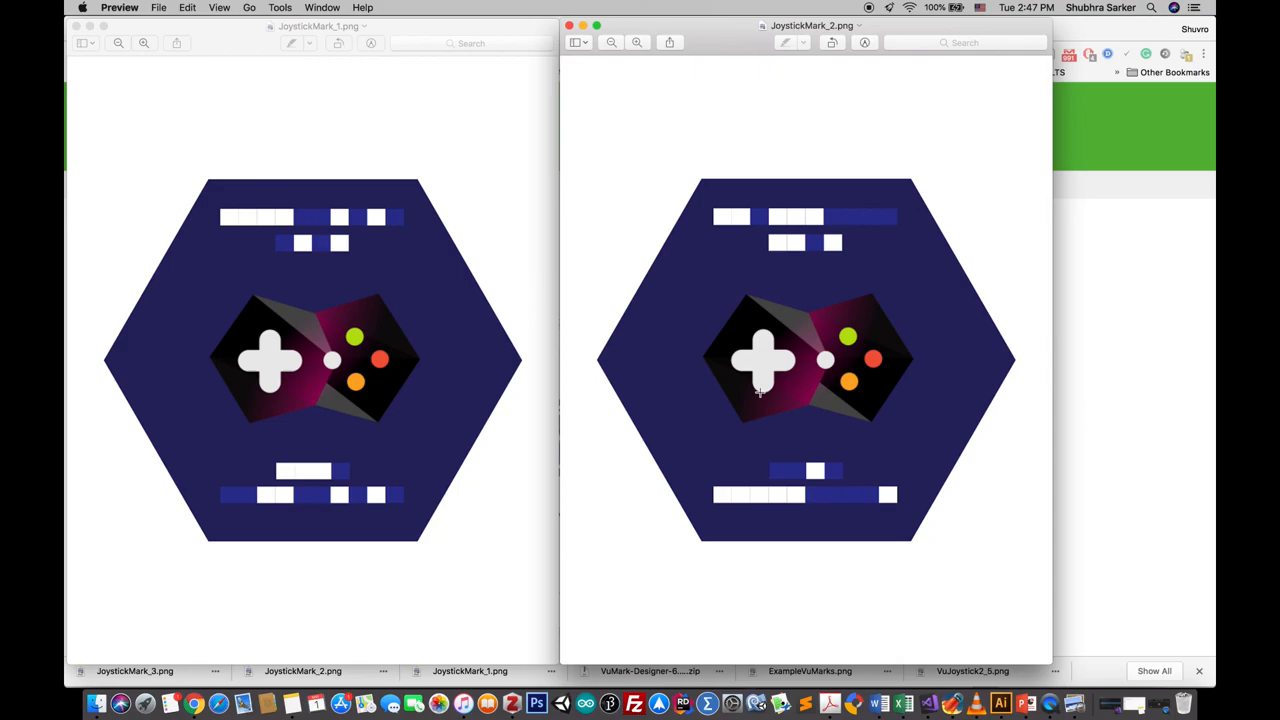